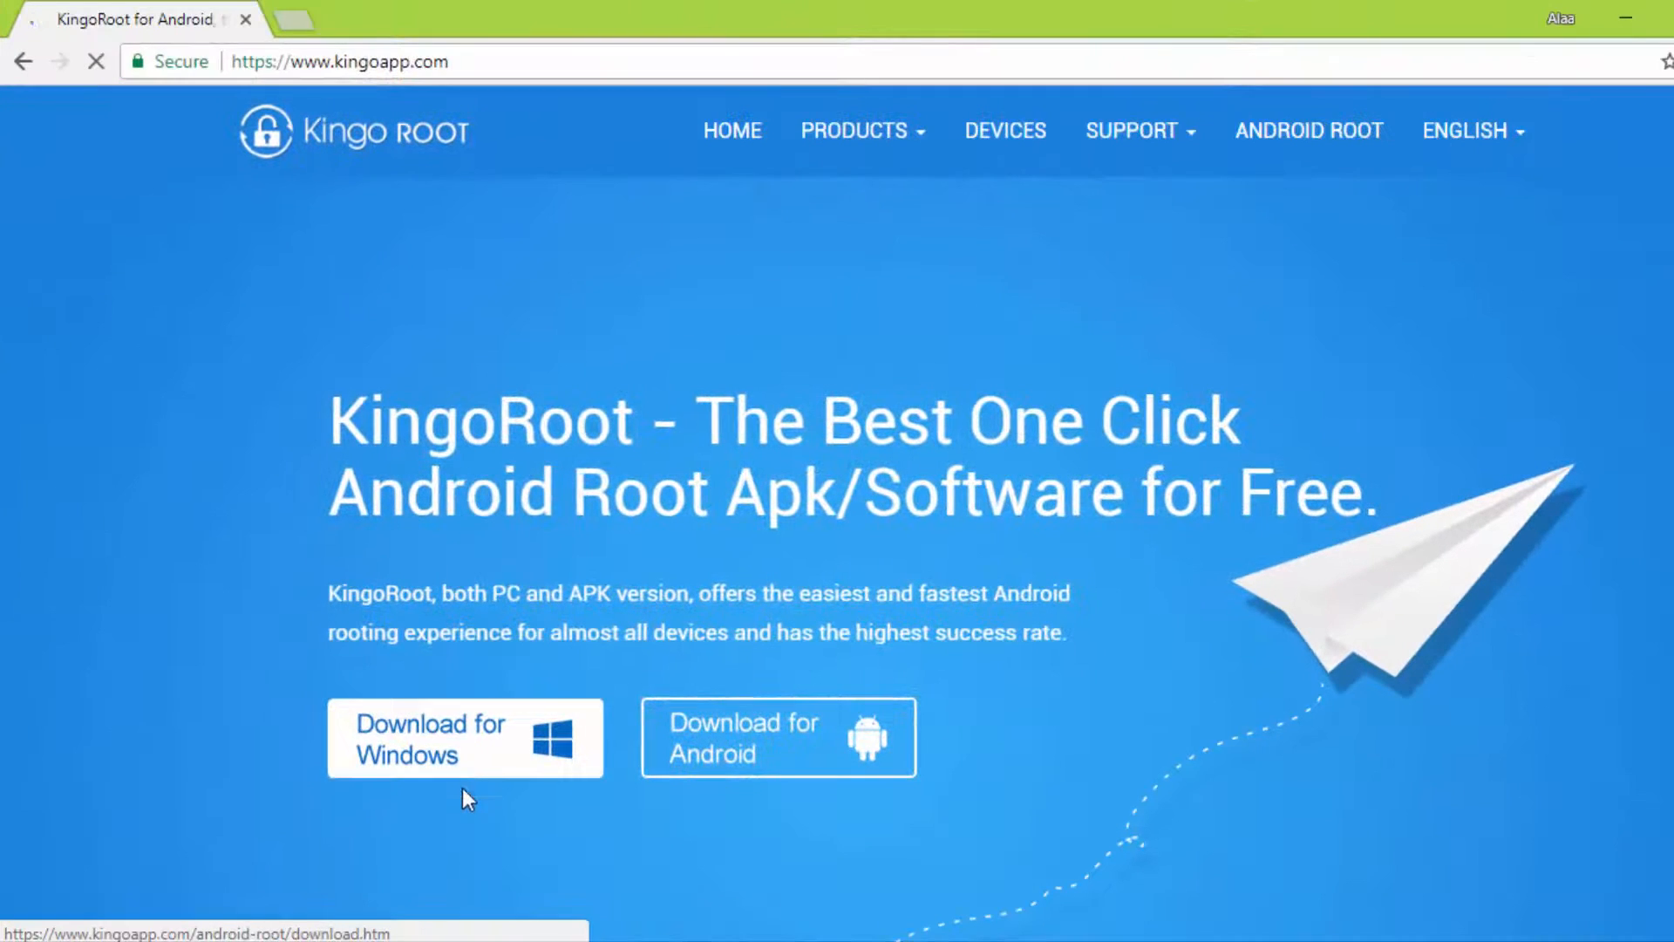
Download android_root.exe from kingoapp.com using 'Download for Windows'
{"action": "left_click", "coordinate": [465, 738]}
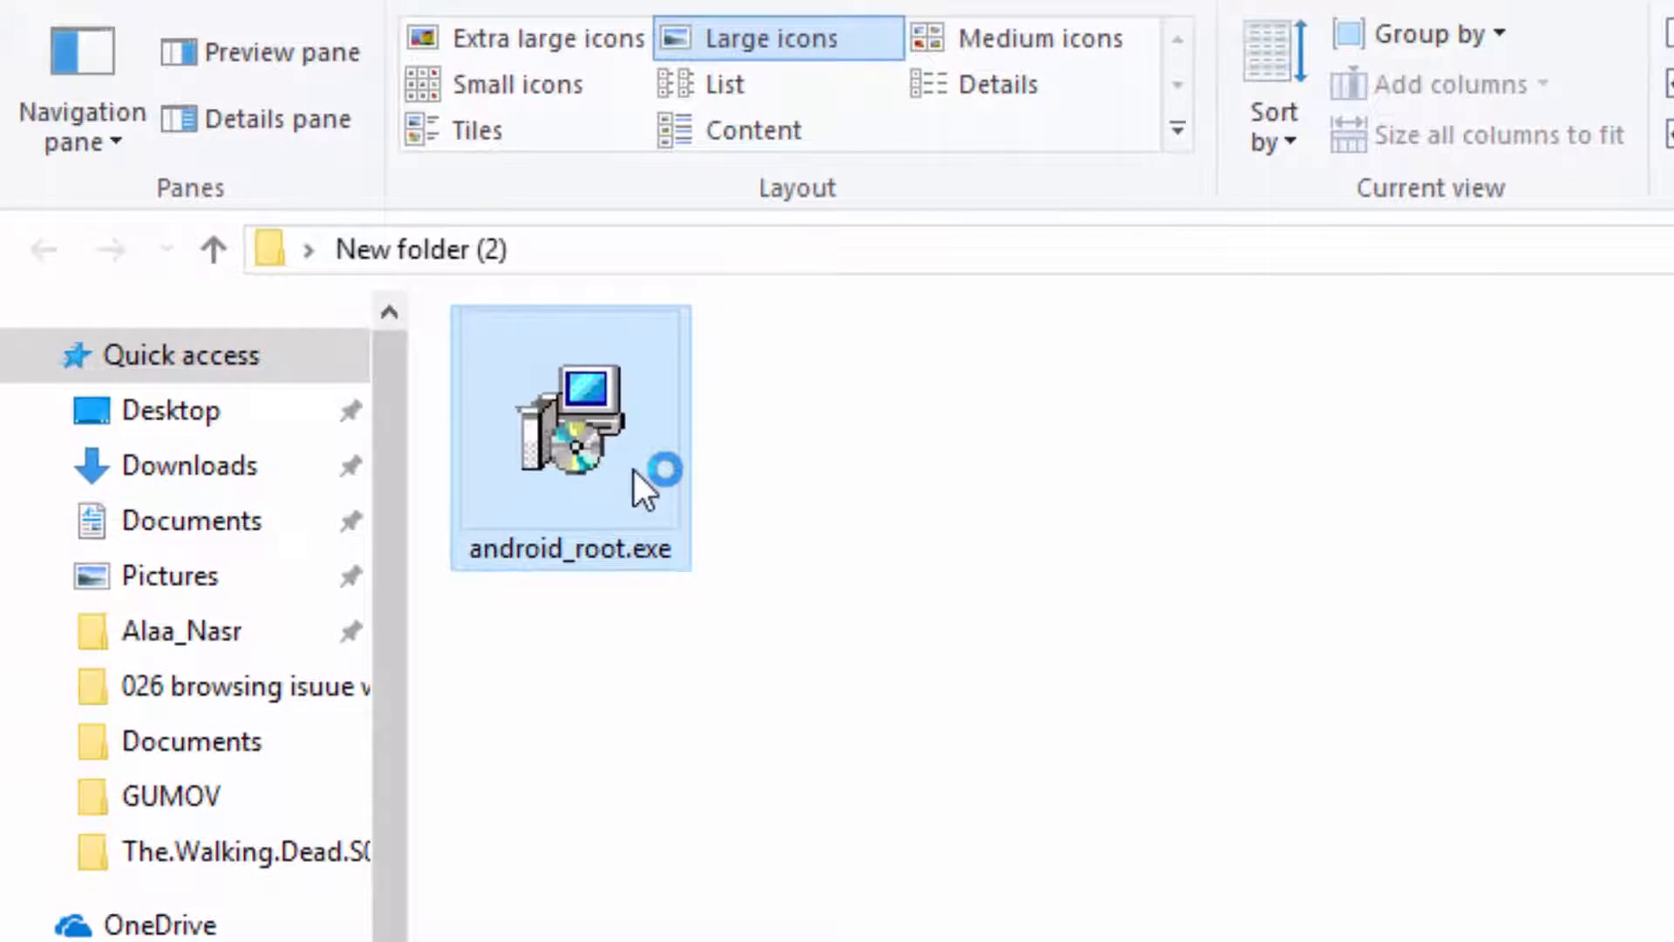
Run android_root.exe and install Kingo ROOT into the default folder, finishing with Launch checked
{"action": "double_click", "coordinate": [569, 416]}
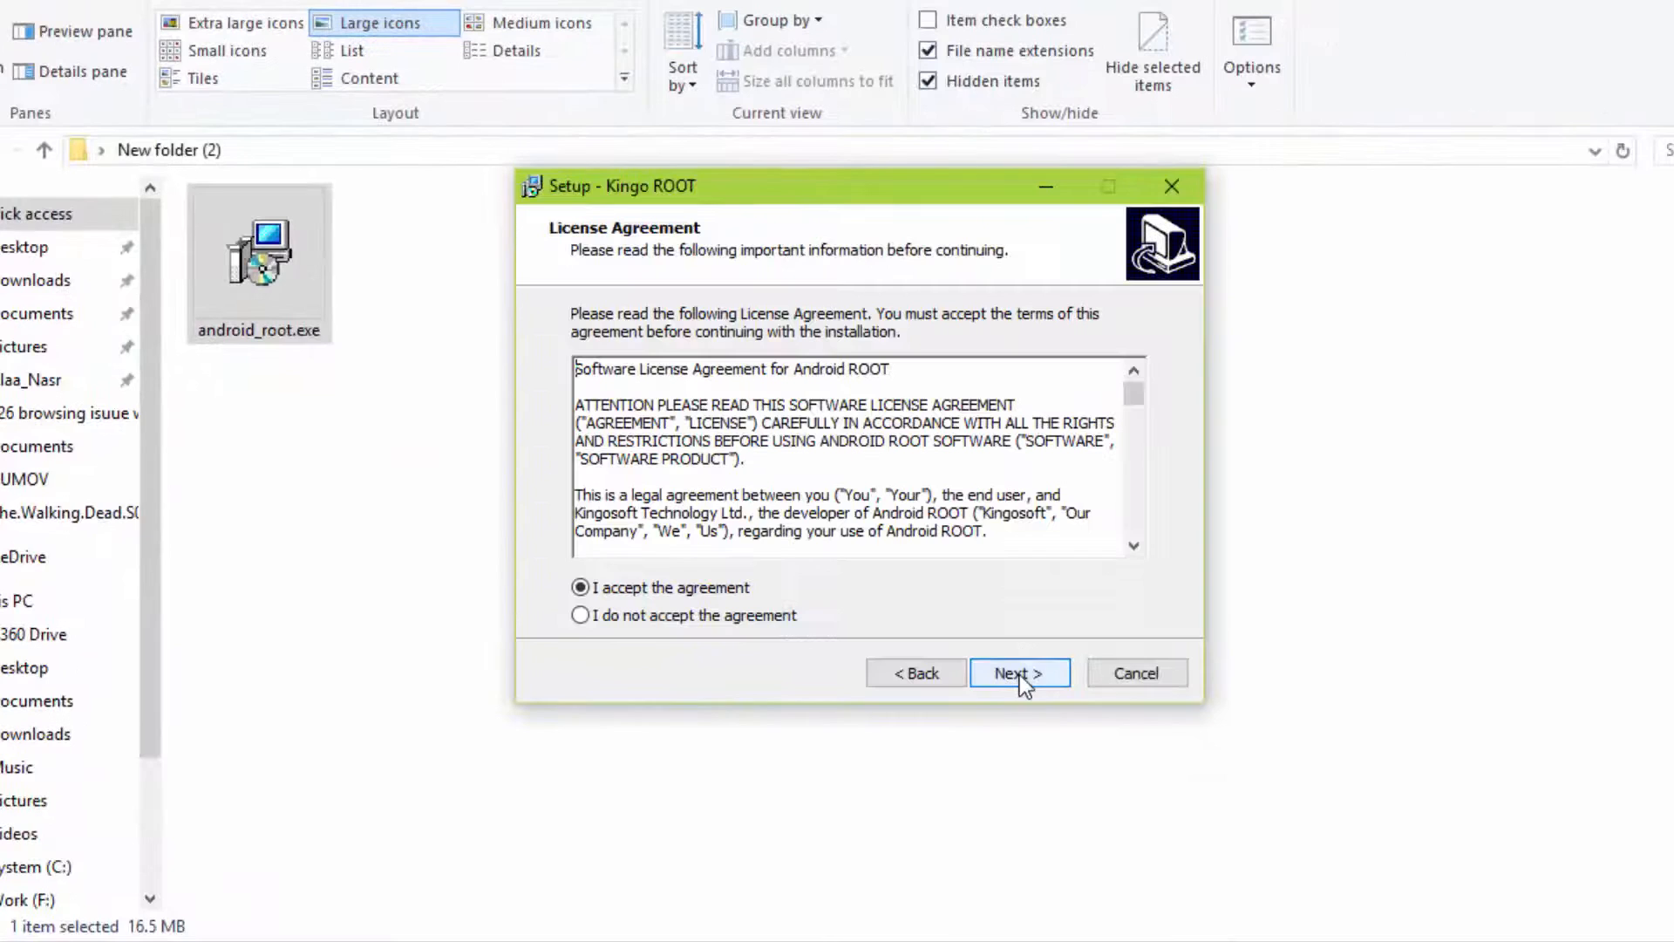
{"action": "left_click", "coordinate": [1017, 672]}
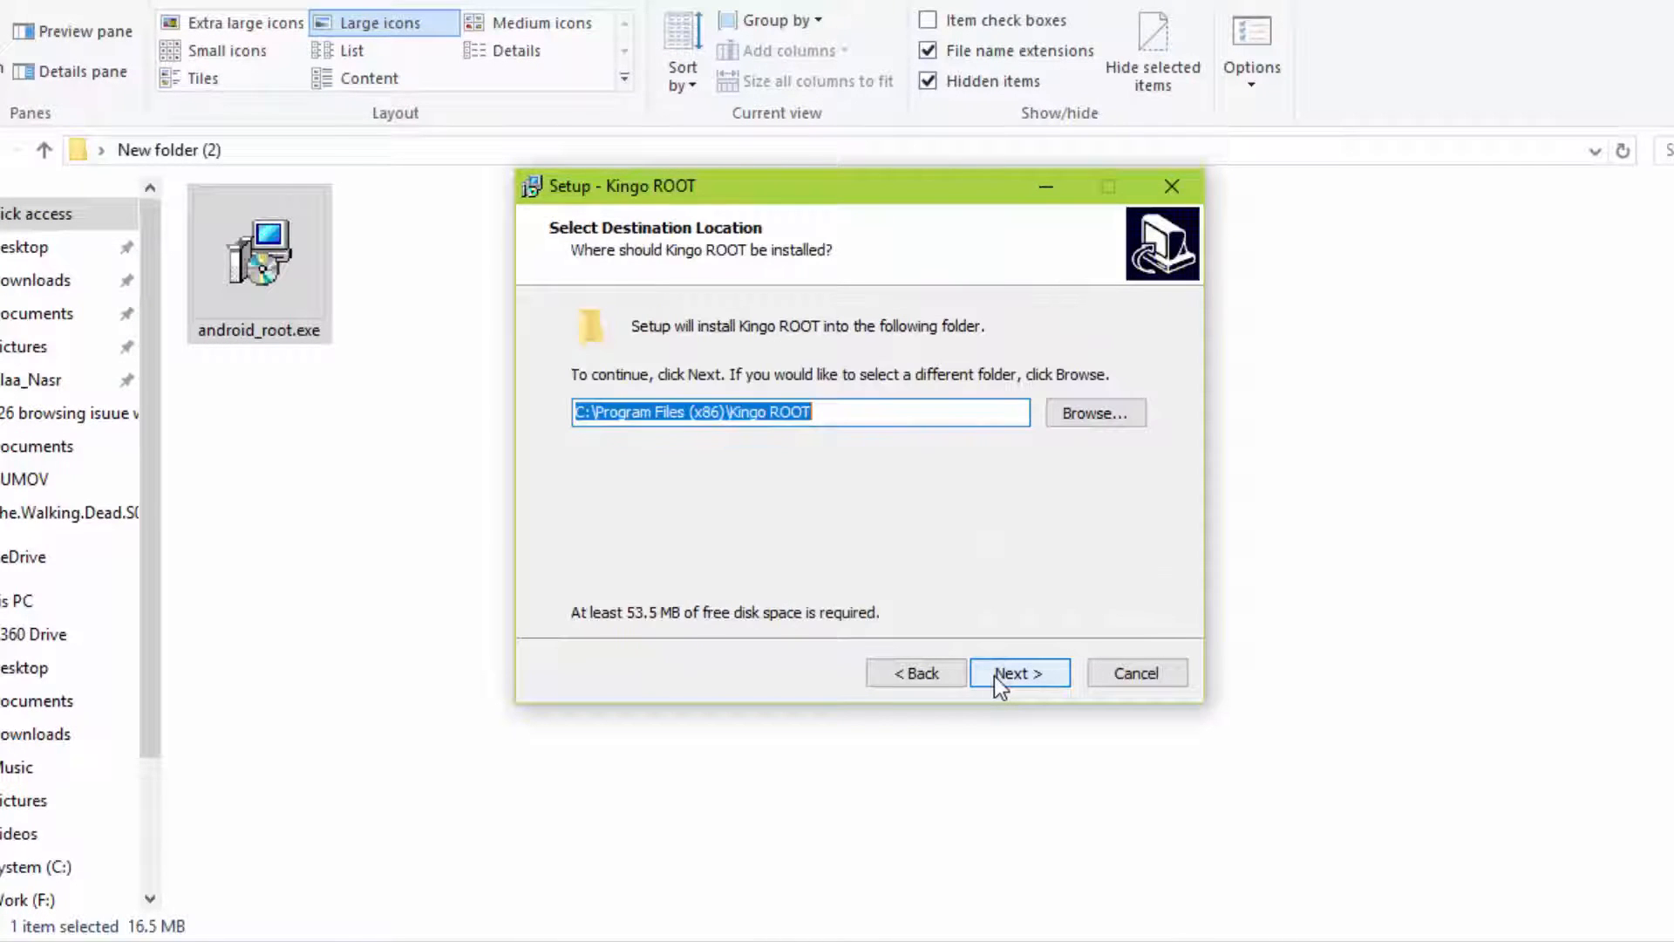
{"action": "left_click", "coordinate": [1018, 672]}
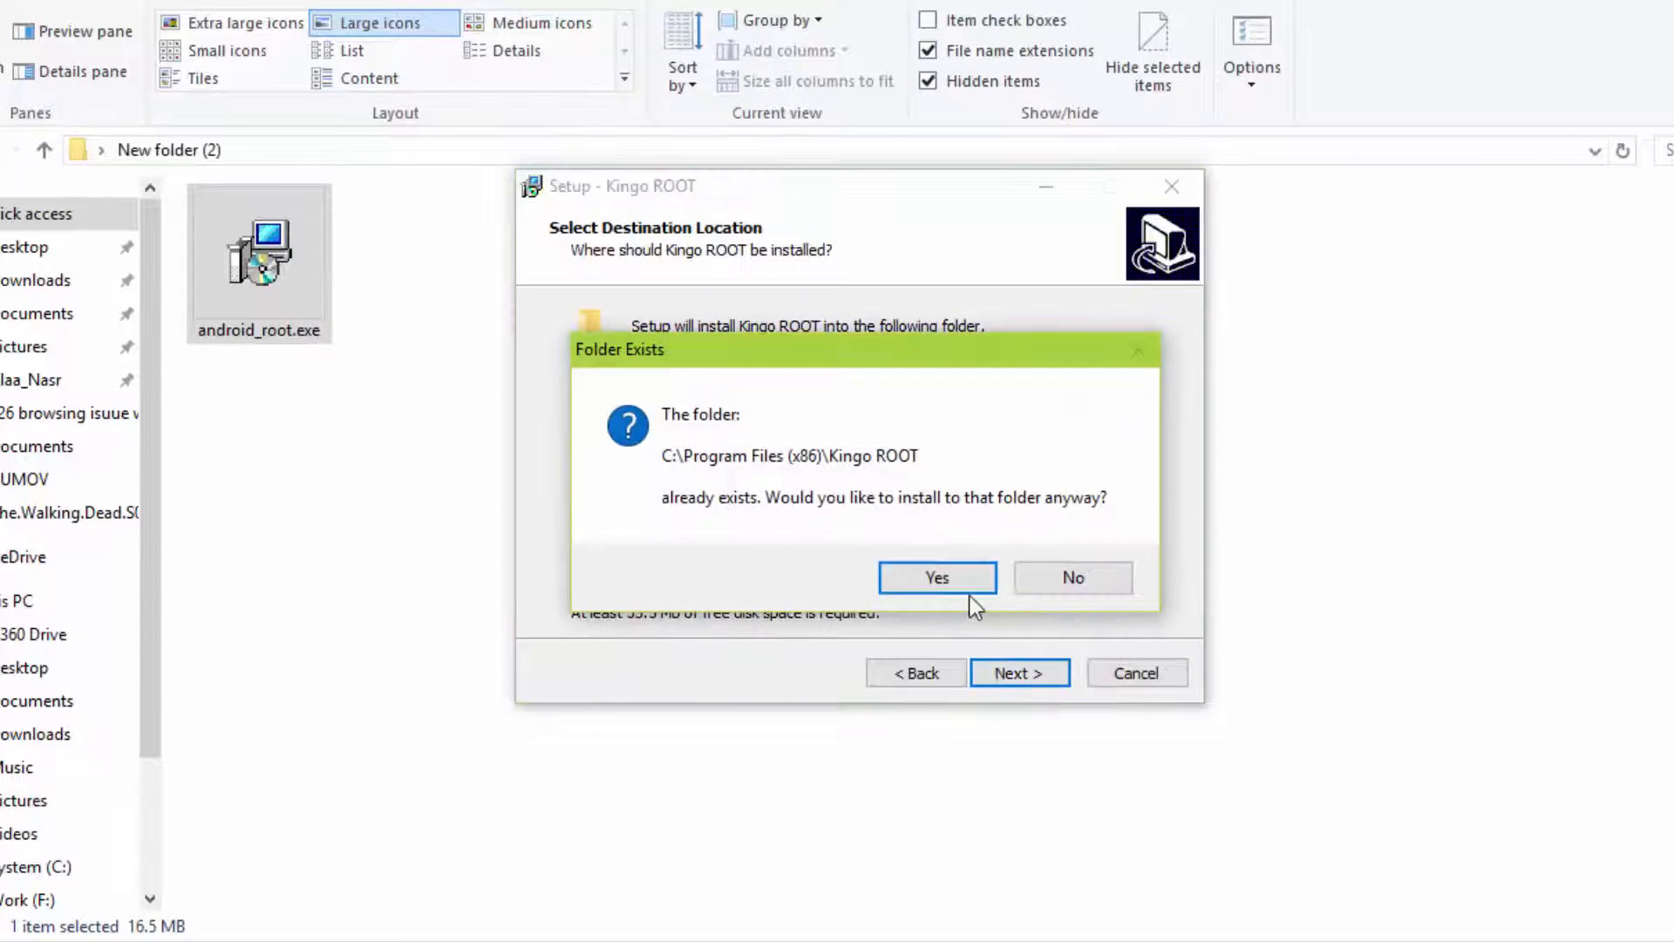
{"action": "left_click", "coordinate": [936, 577]}
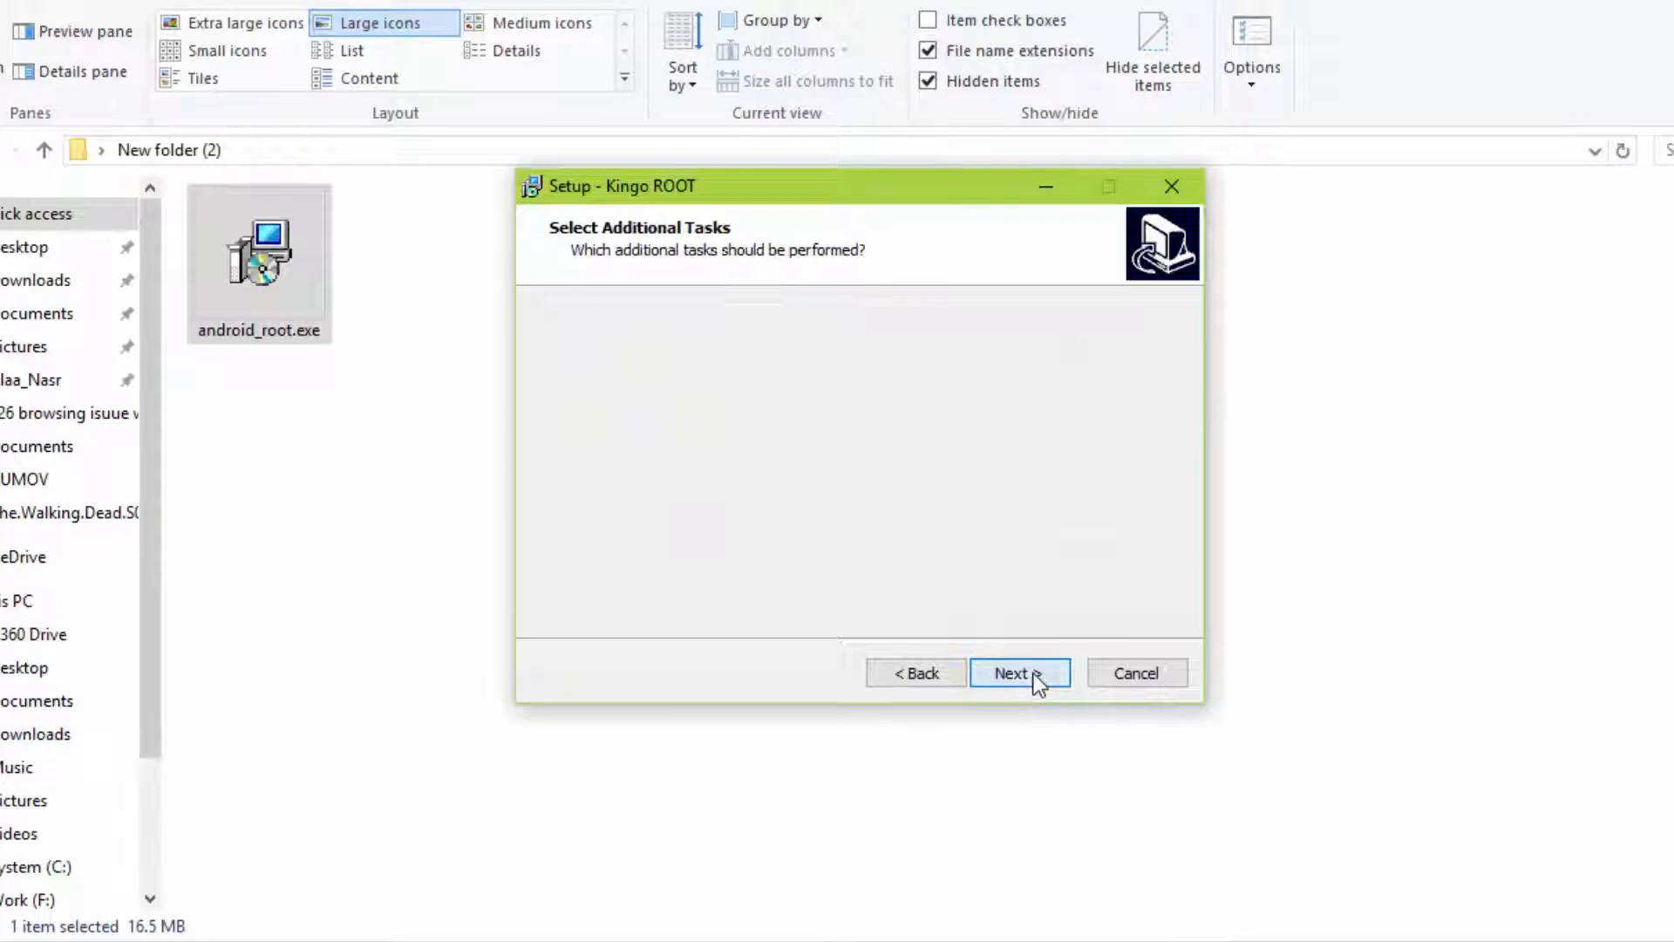
{"action": "left_click", "coordinate": [1017, 674]}
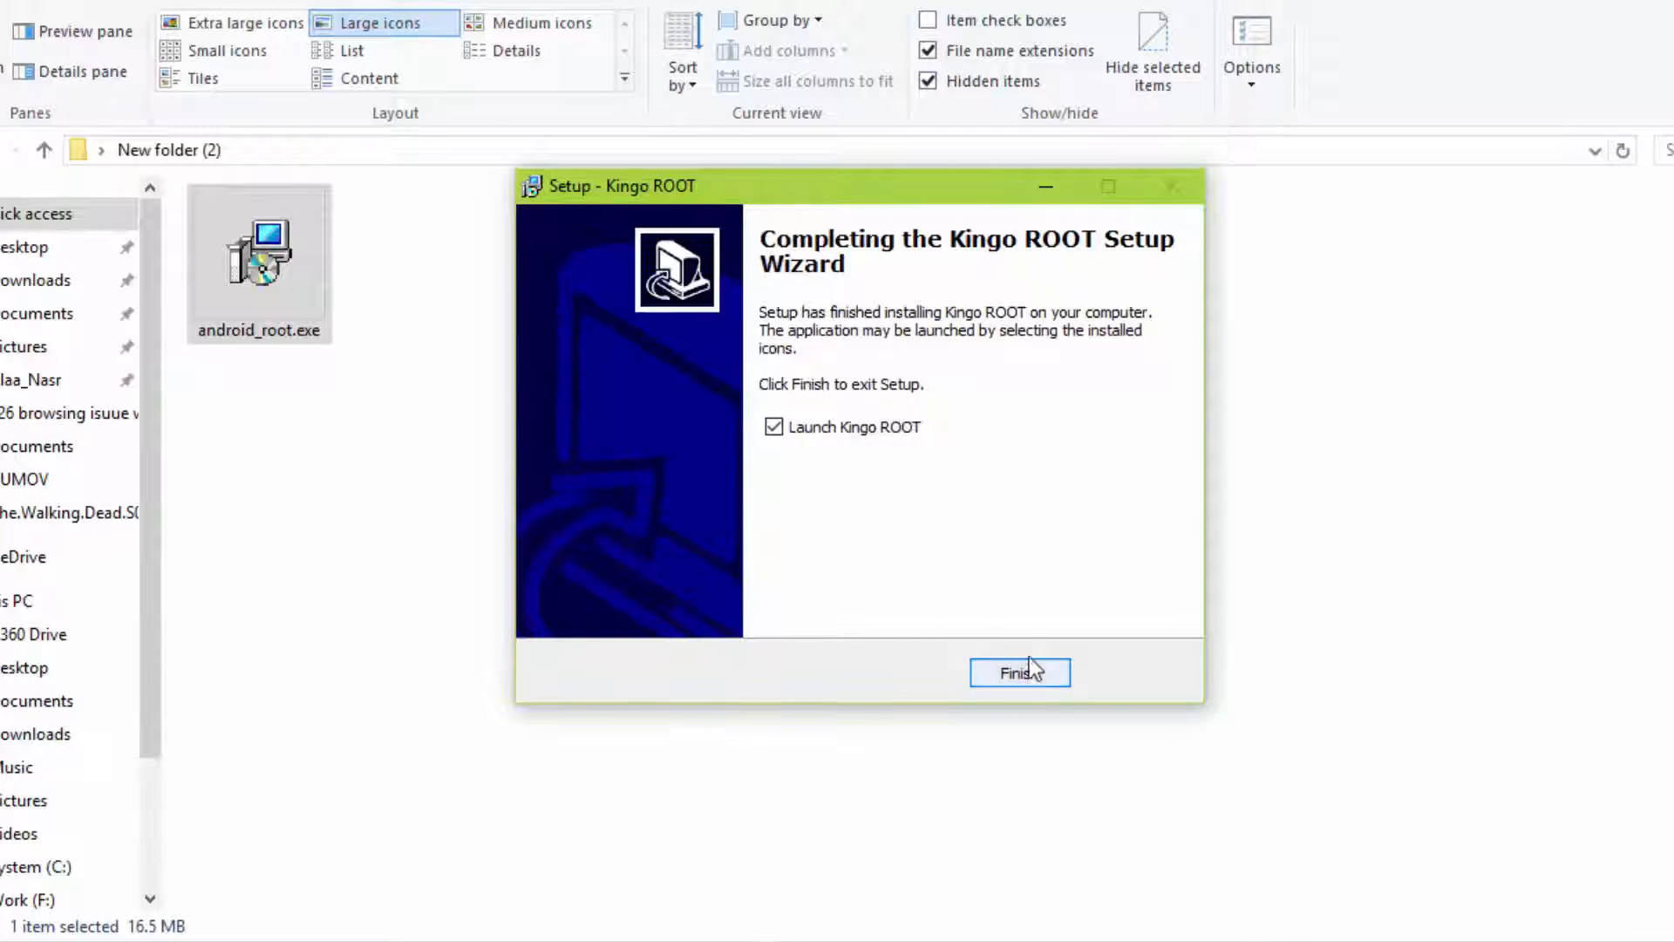
{"action": "left_click", "coordinate": [1018, 672]}
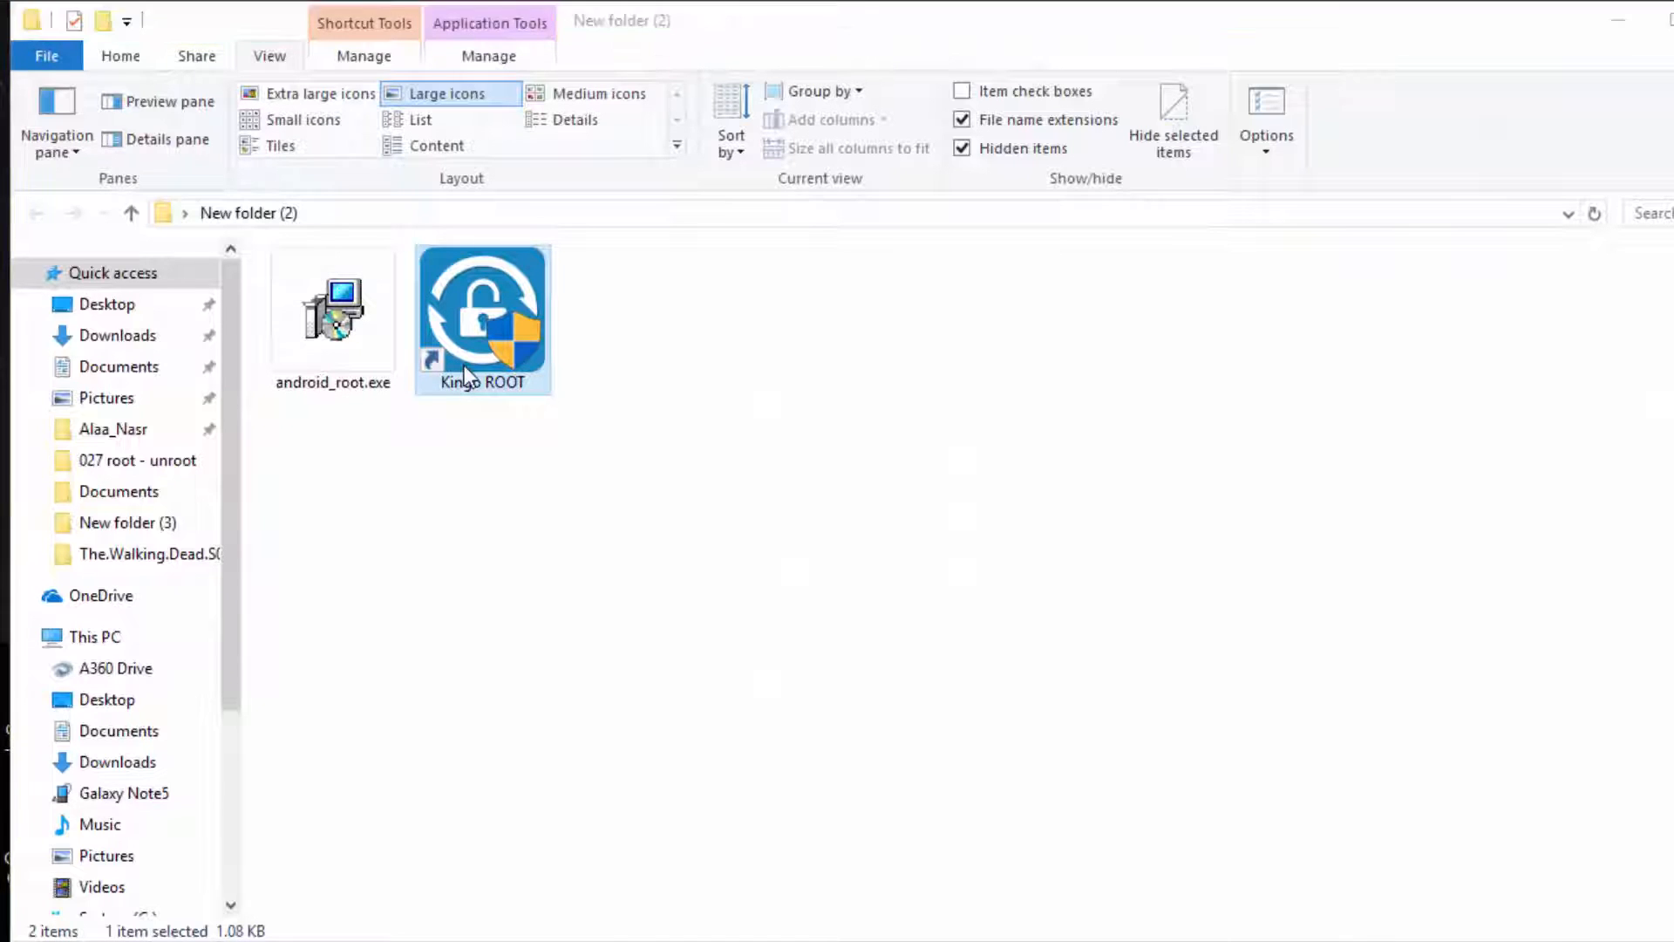
Launch Kingo ROOT from the shortcut in the New folder (2) window
{"action": "double_click", "coordinate": [481, 317]}
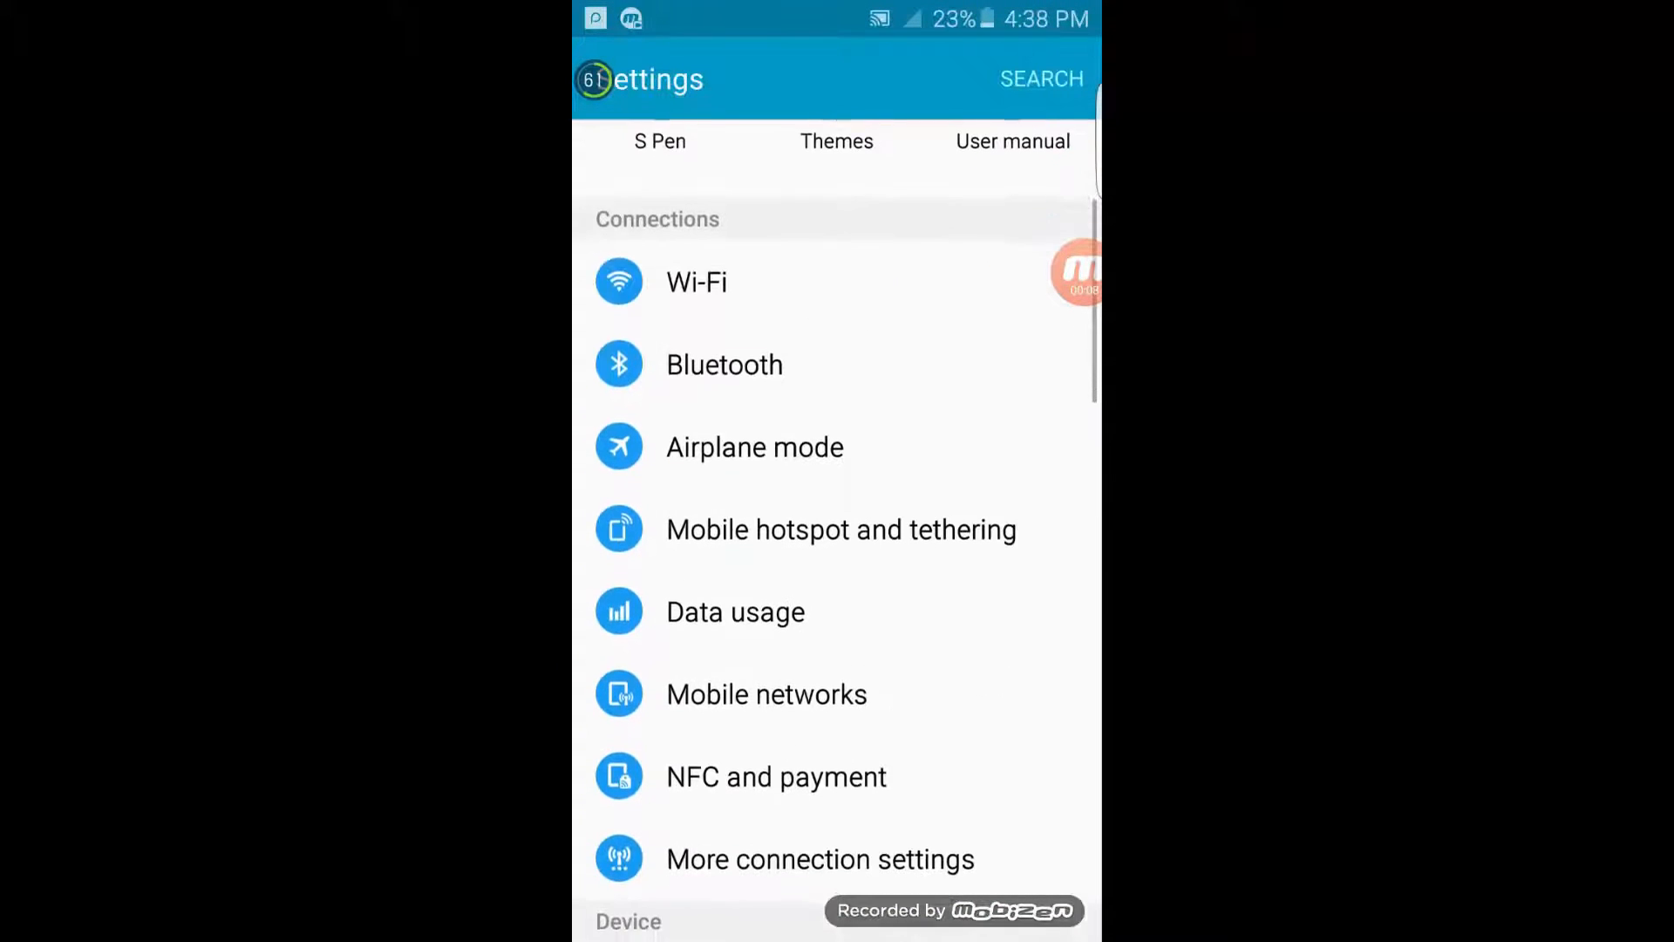
Unlock developer mode by repeatedly tapping Build number in Software info
{"action": "scroll", "scroll_direction": "down", "scroll_amount": 3}
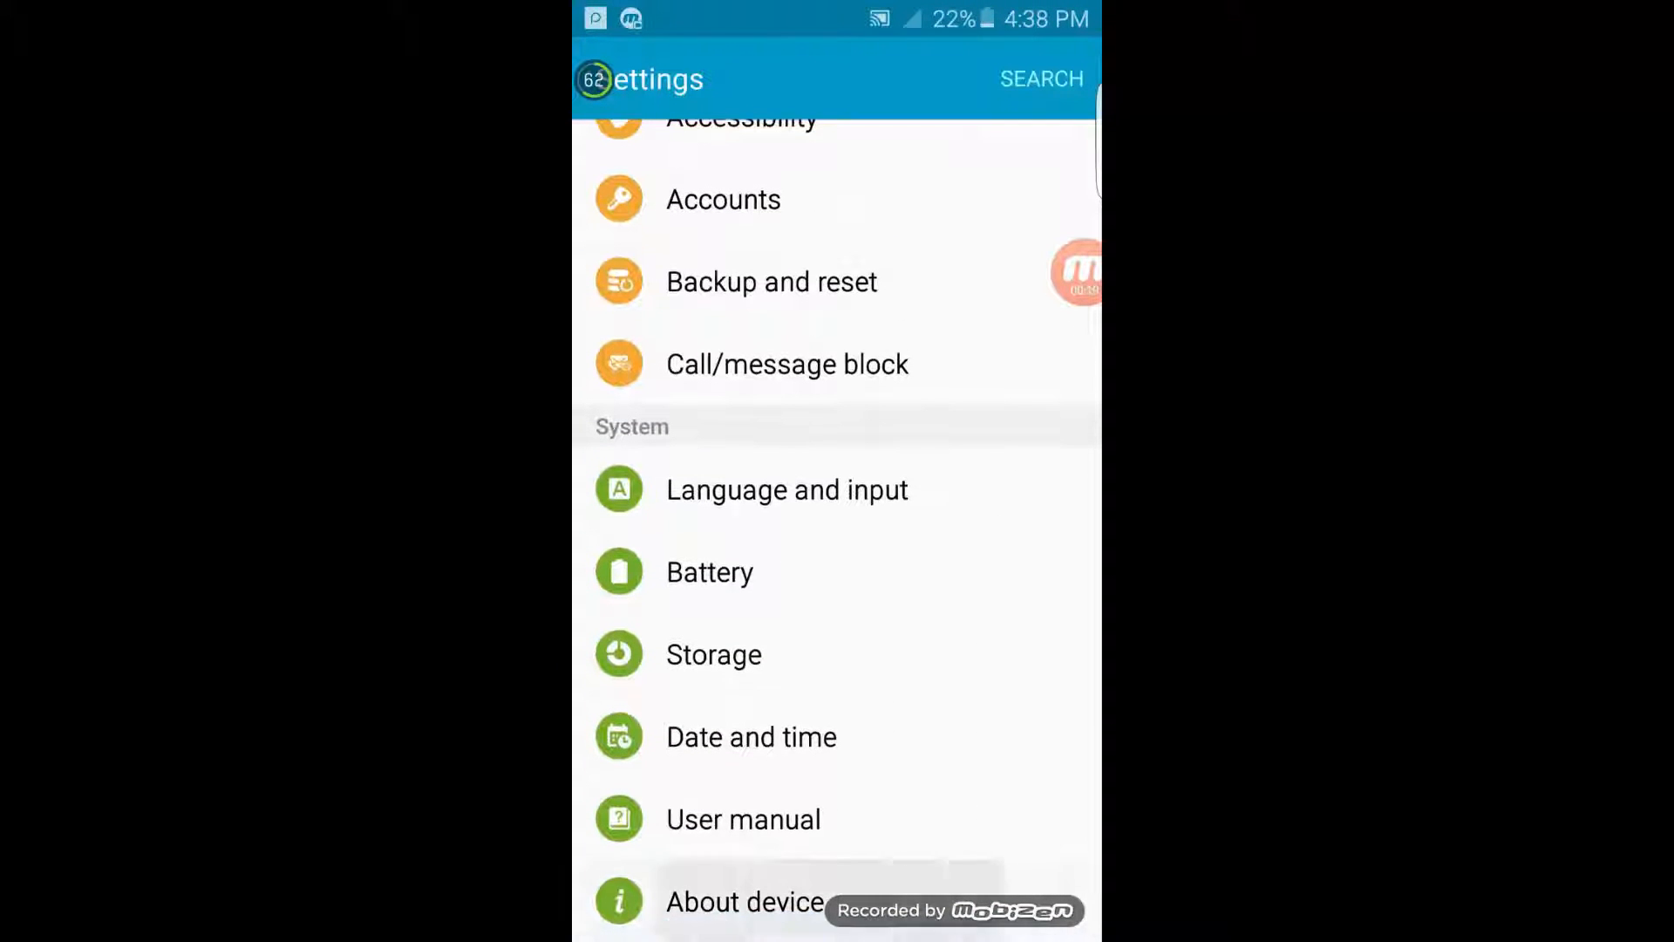
{"action": "left_click", "coordinate": [743, 900]}
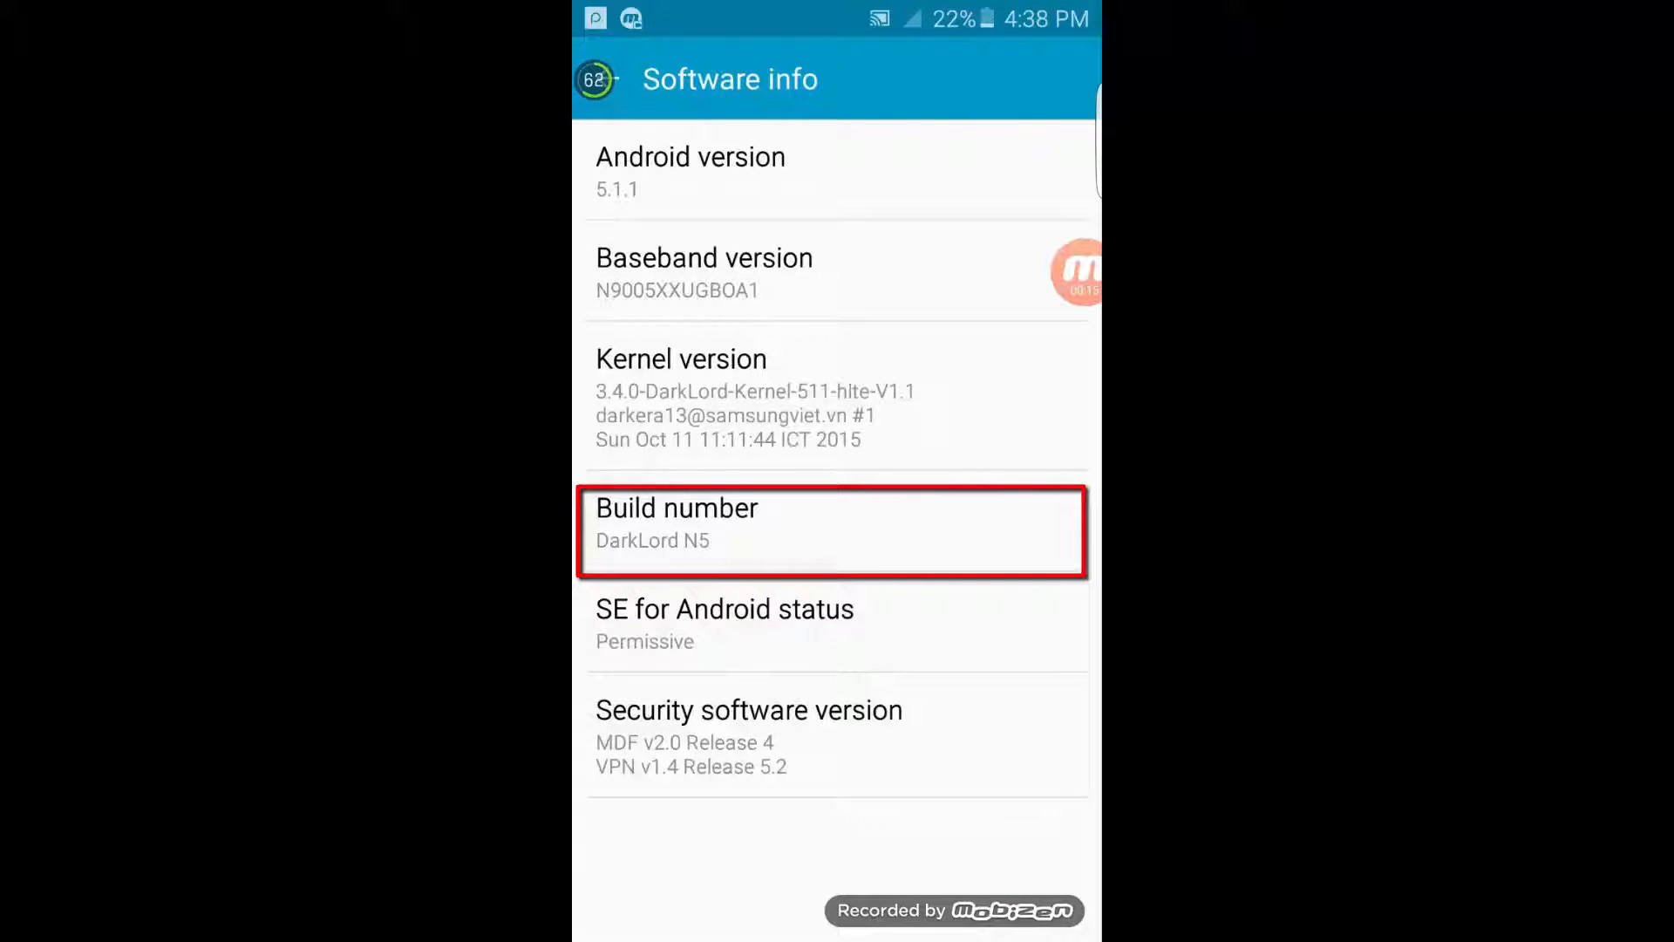
{"action": "left_click", "coordinate": [832, 532]}
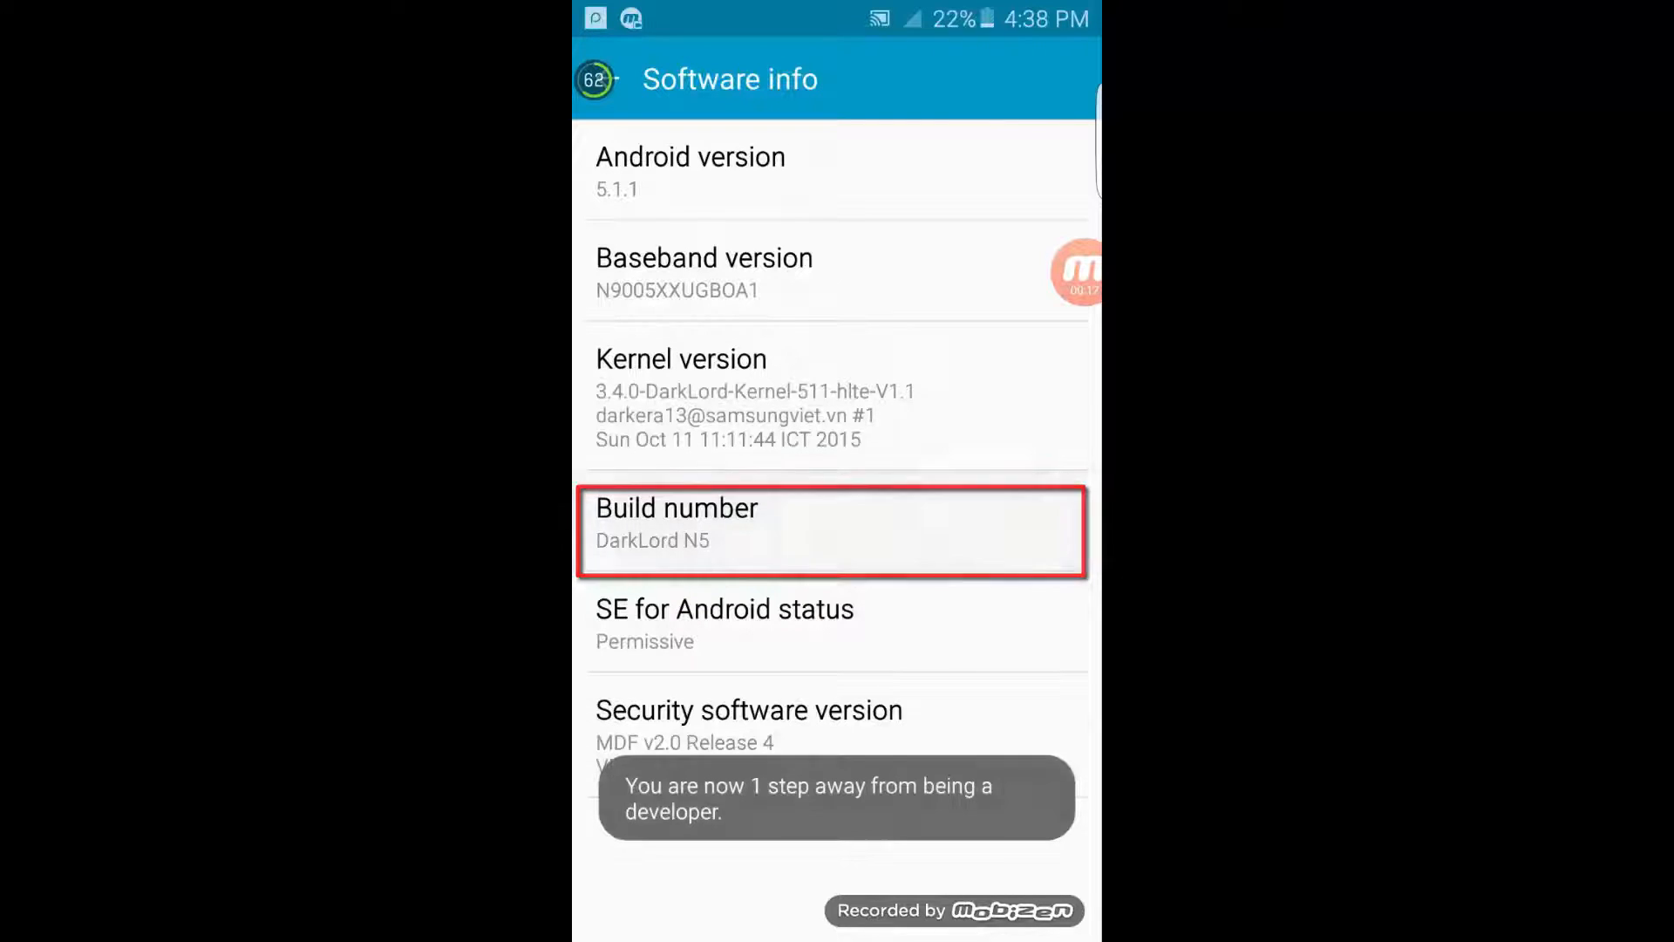
{"action": "left_click", "coordinate": [836, 523]}
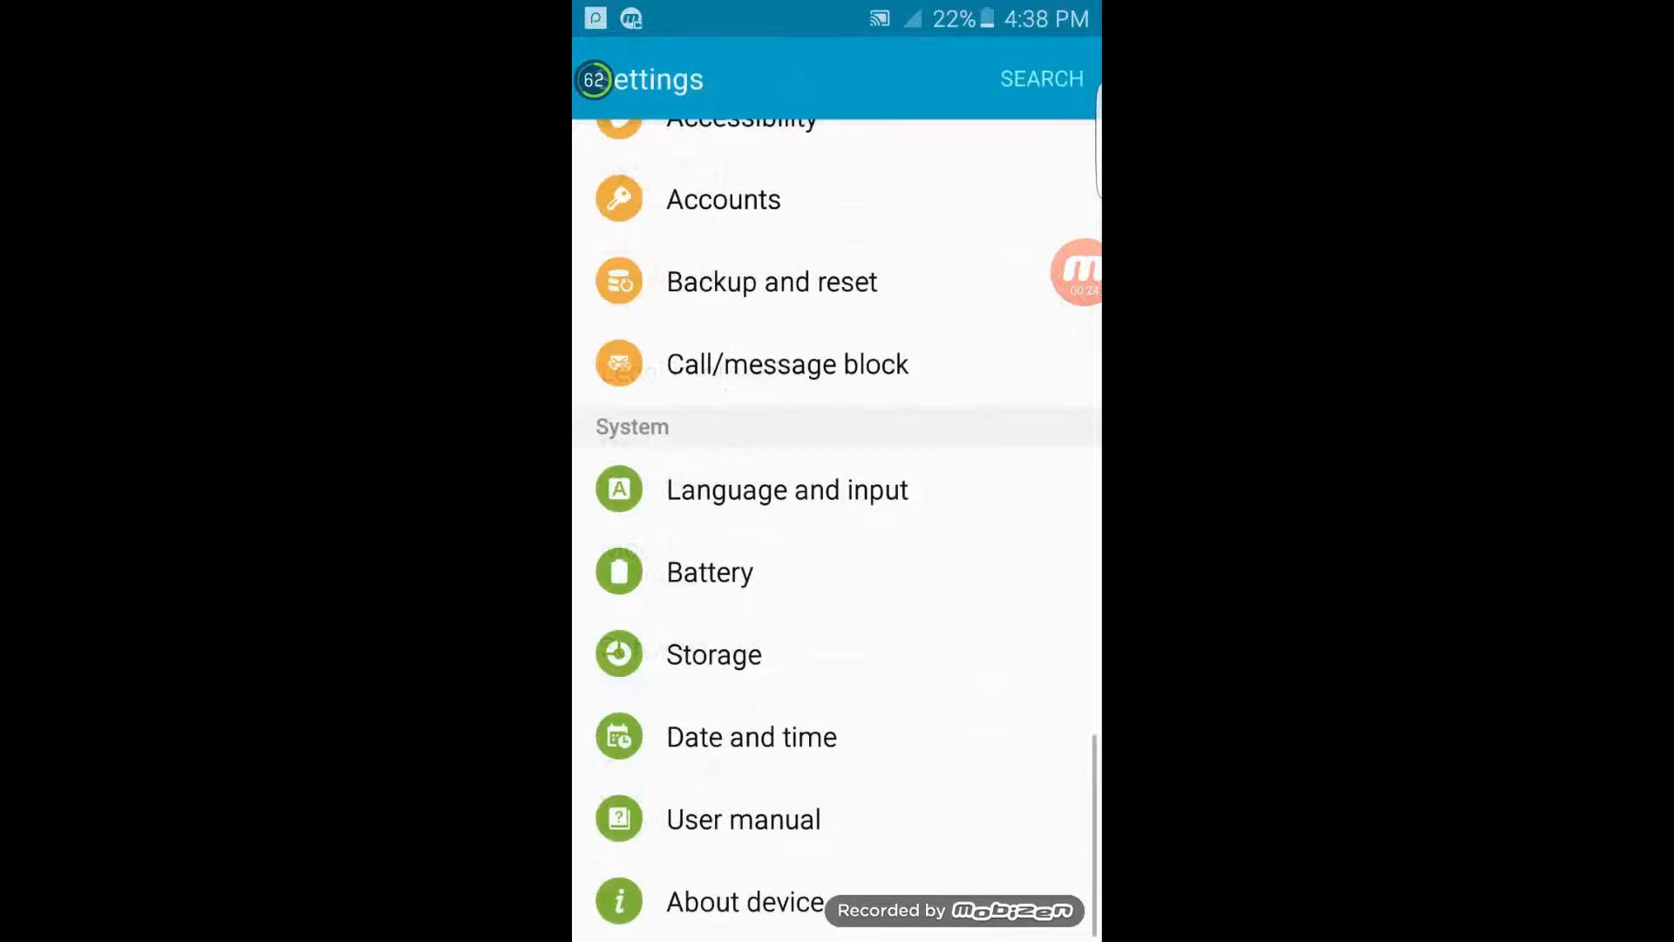
Switch on USB debugging in Developer options
{"action": "scroll", "scroll_direction": "up", "scroll_amount": 3}
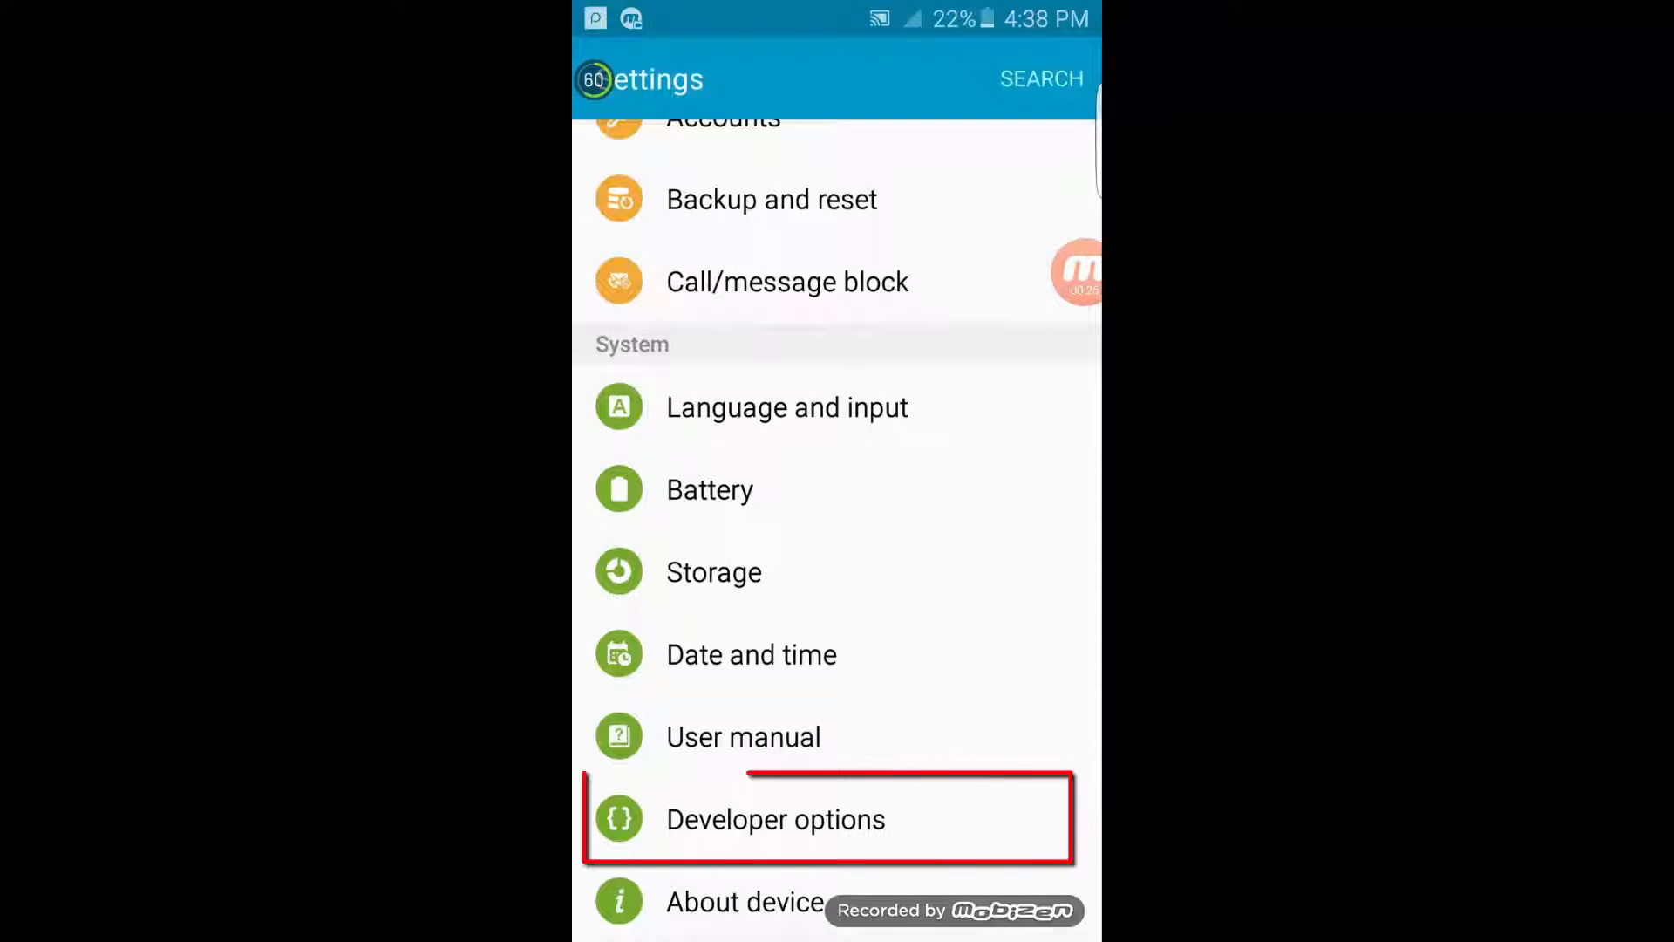
{"action": "left_click", "coordinate": [775, 819]}
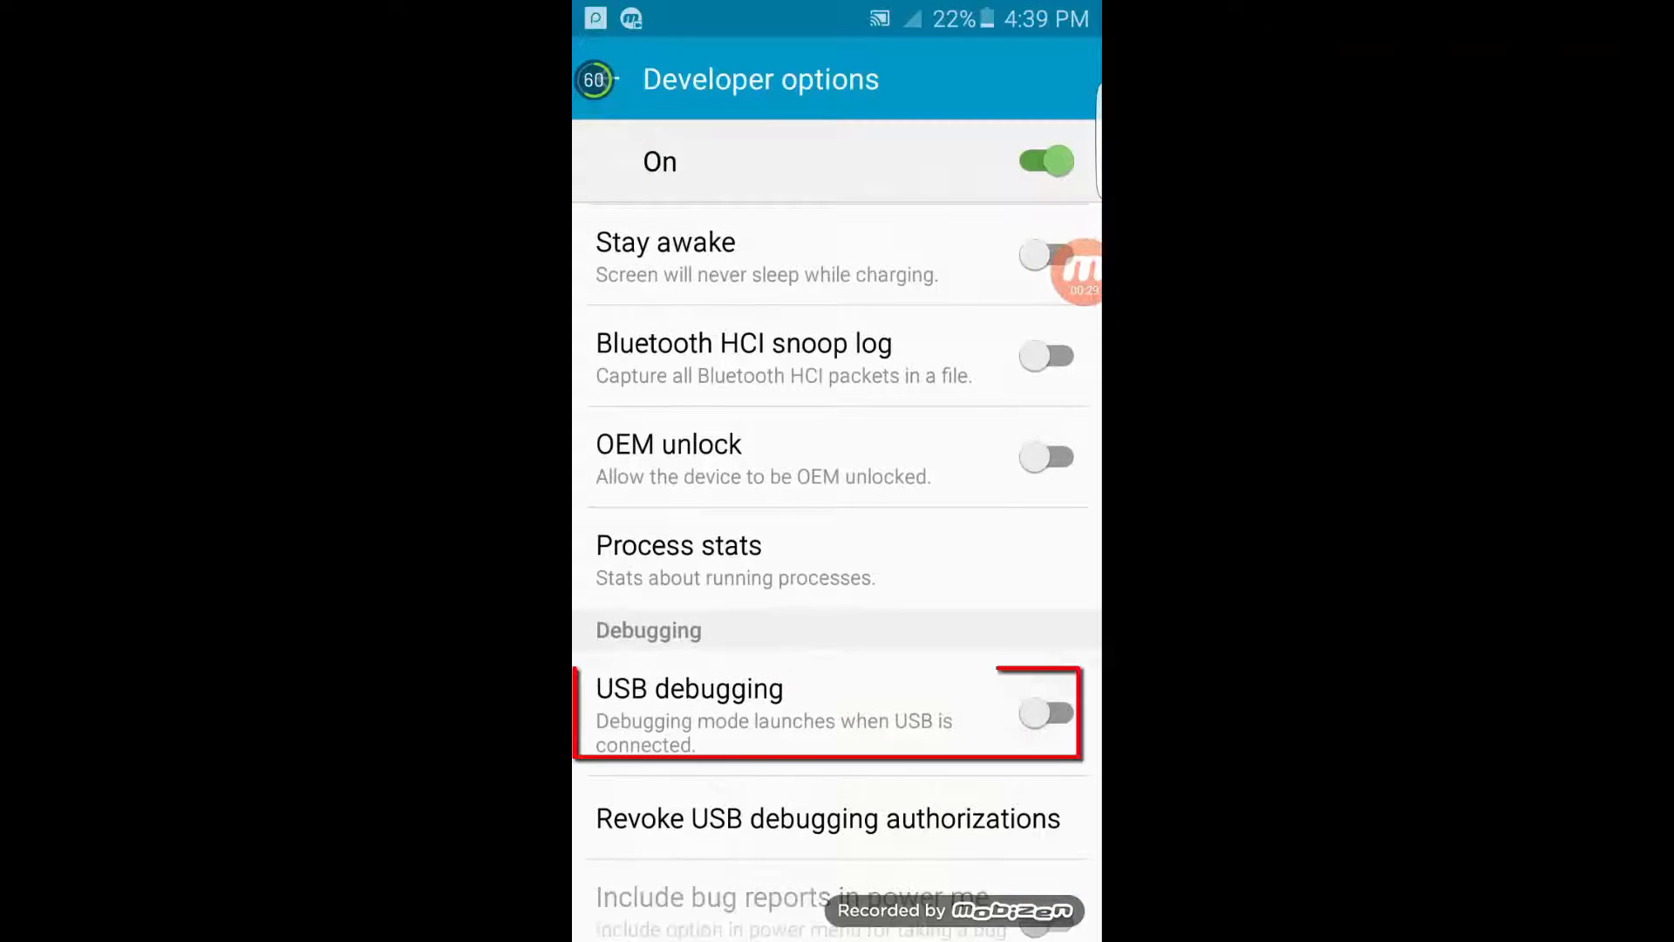
{"action": "left_click", "coordinate": [1046, 713]}
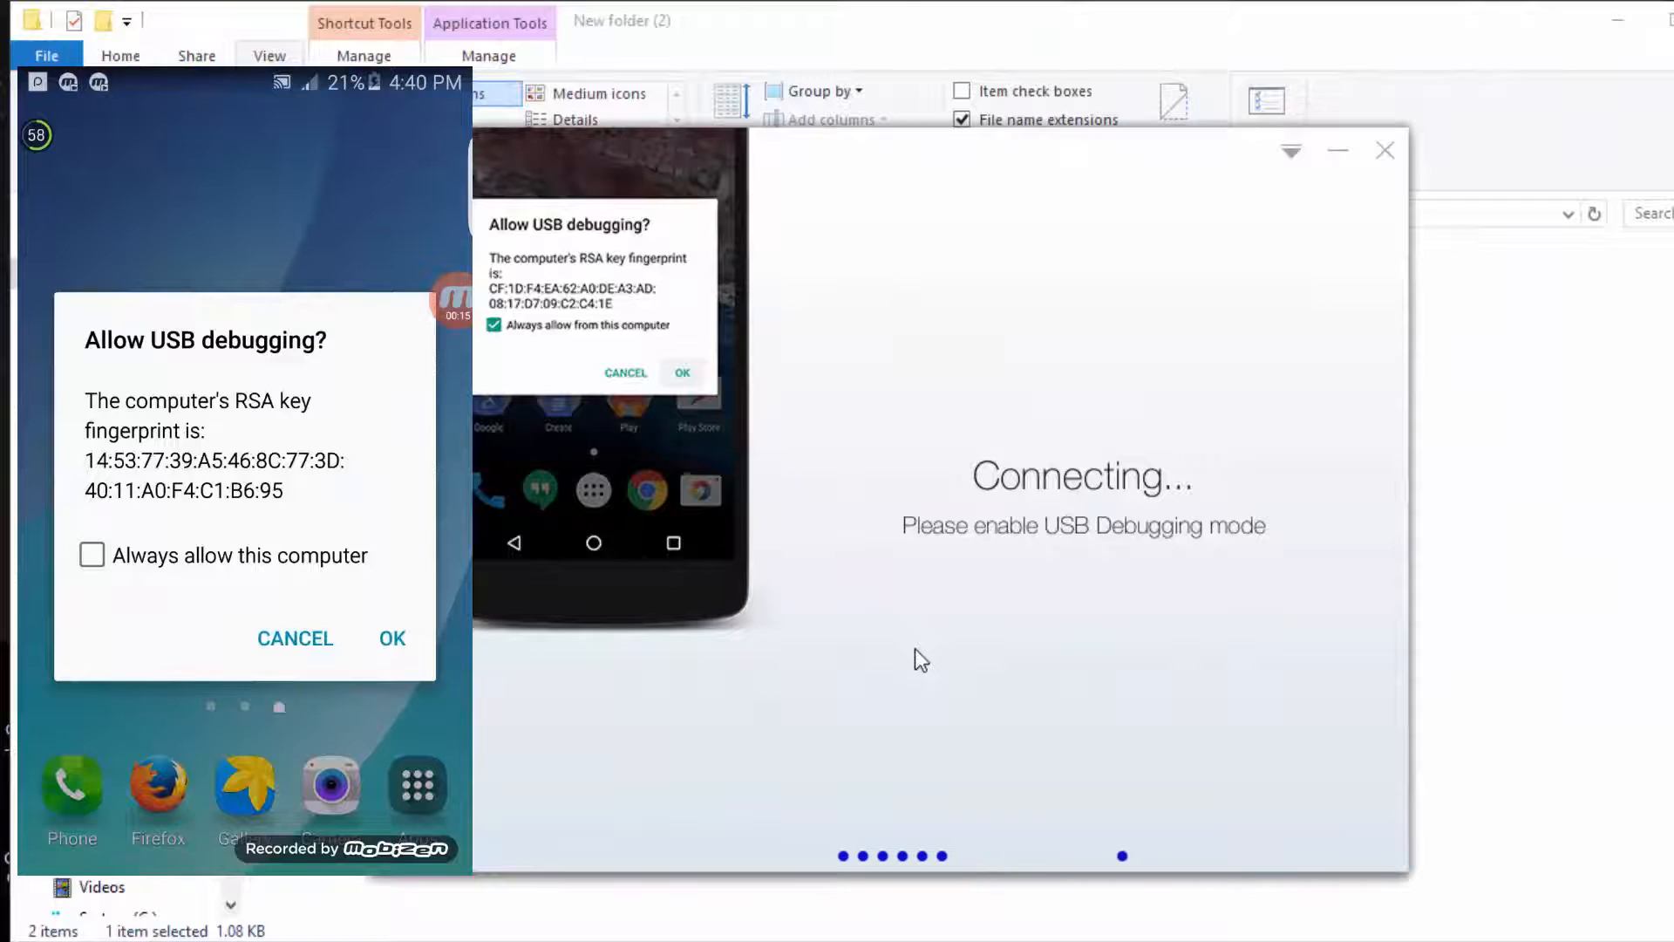
Allow USB debugging on the phone, then root the Samsung SM-N920C in Kingo ROOT
{"action": "left_click", "coordinate": [390, 638]}
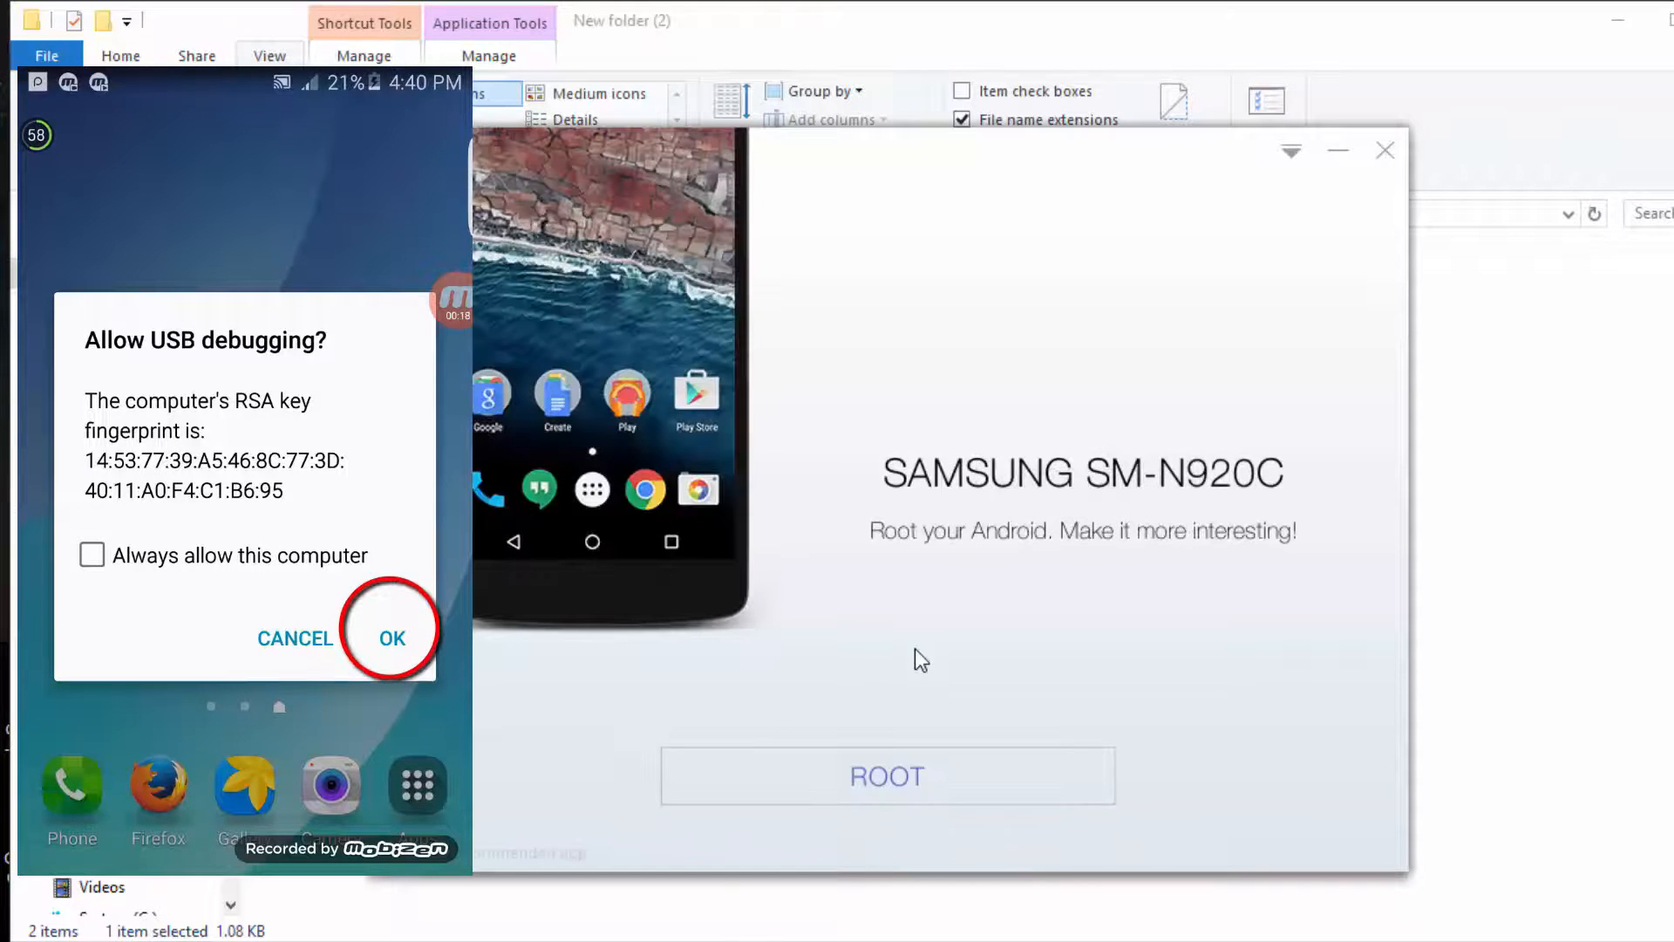
{"action": "left_click", "coordinate": [390, 637]}
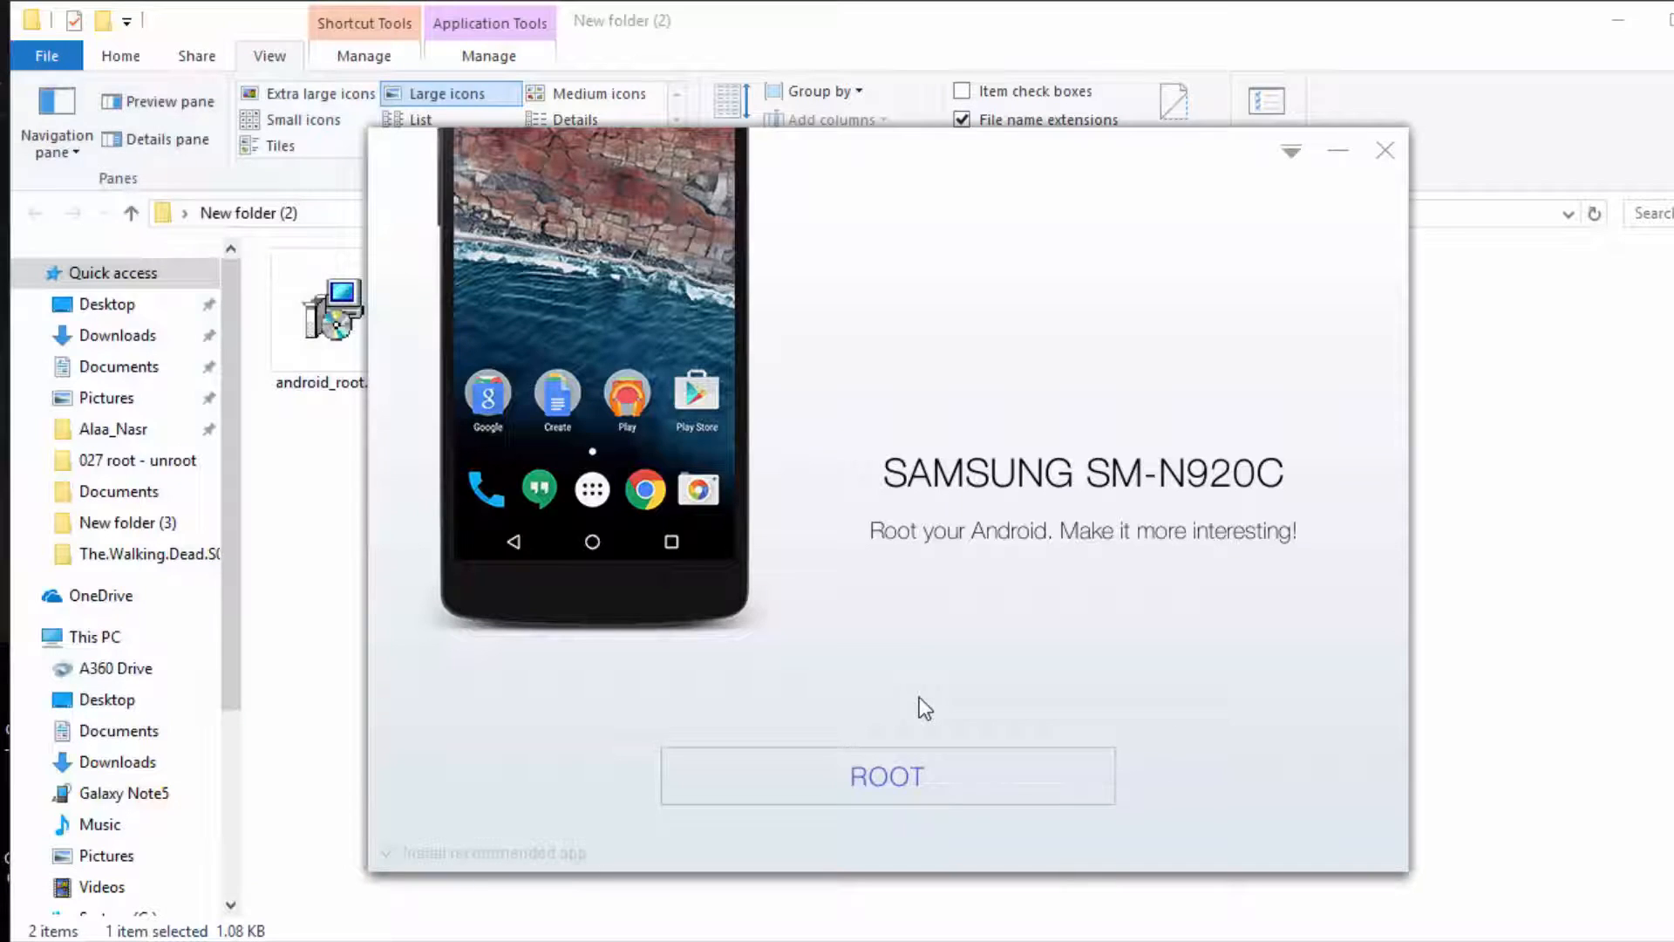
{"action": "left_click", "coordinate": [886, 775]}
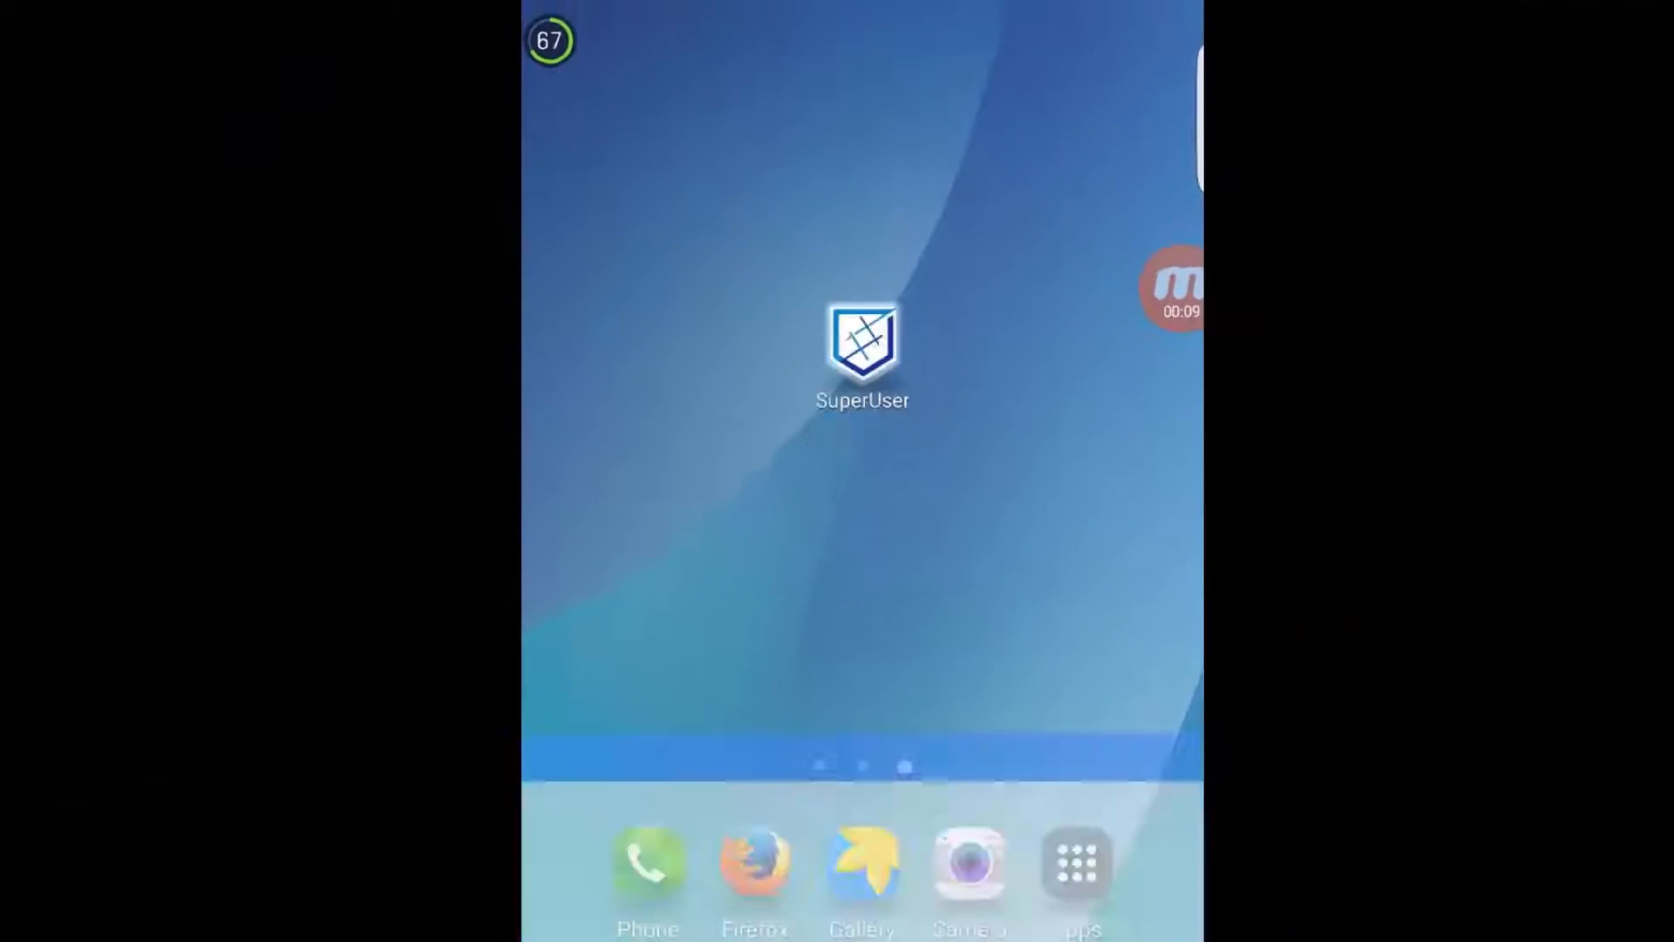
Open SuperUser to confirm 'Have Root', then open Authority Management
{"action": "left_click", "coordinate": [861, 351]}
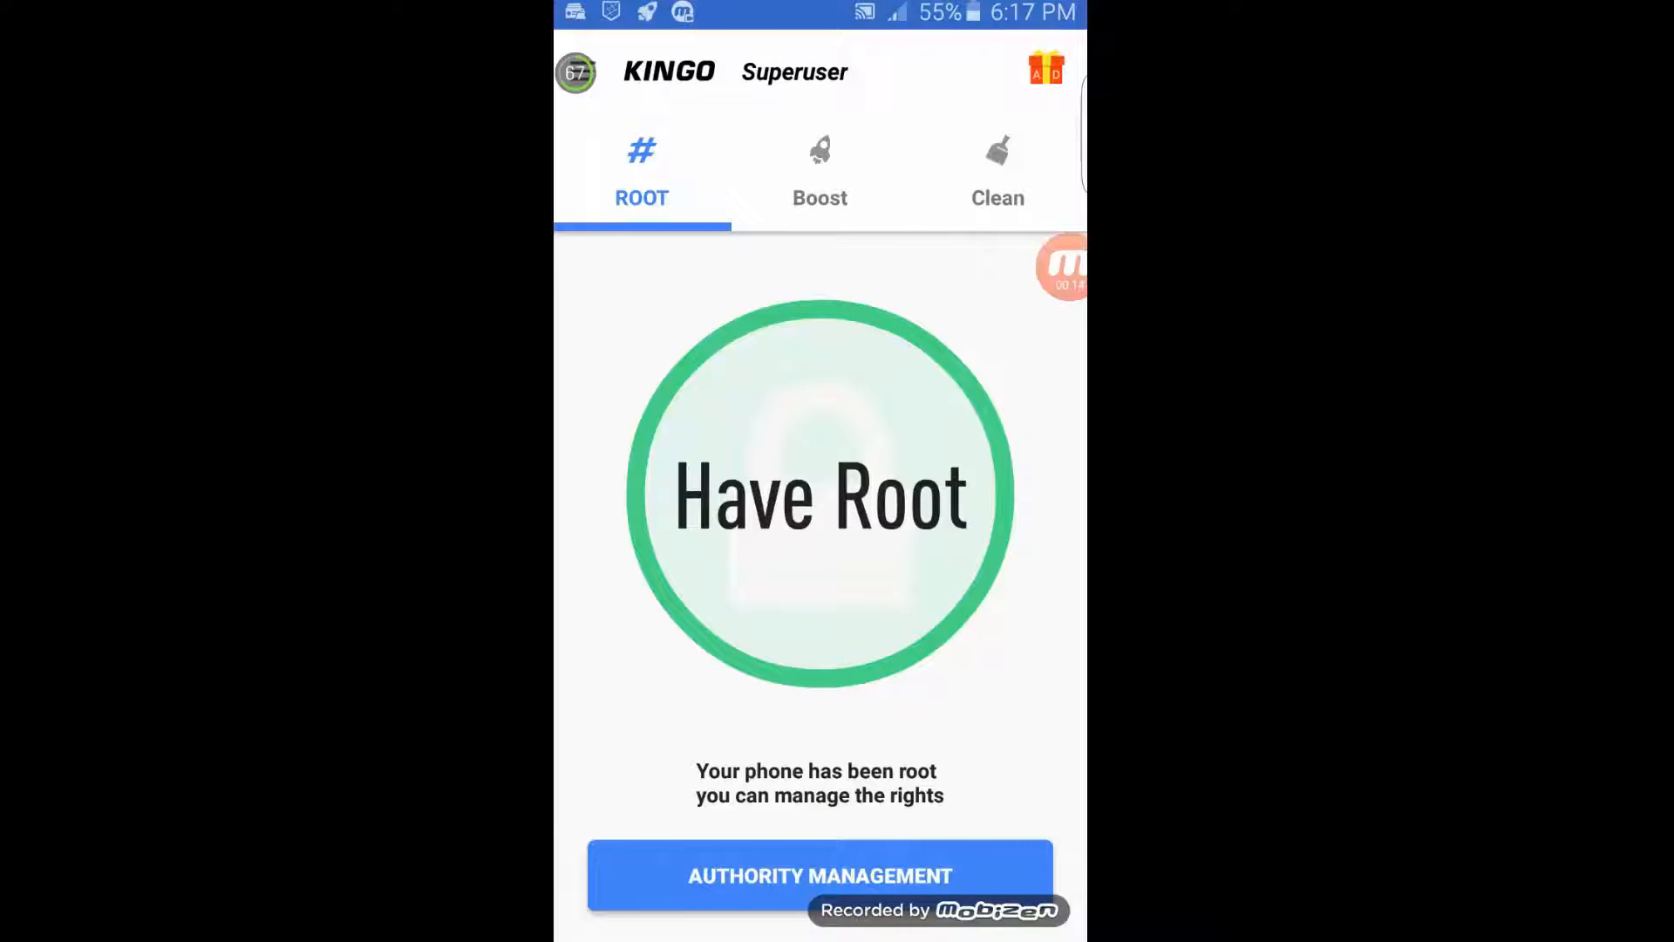
{"action": "left_click", "coordinate": [818, 875]}
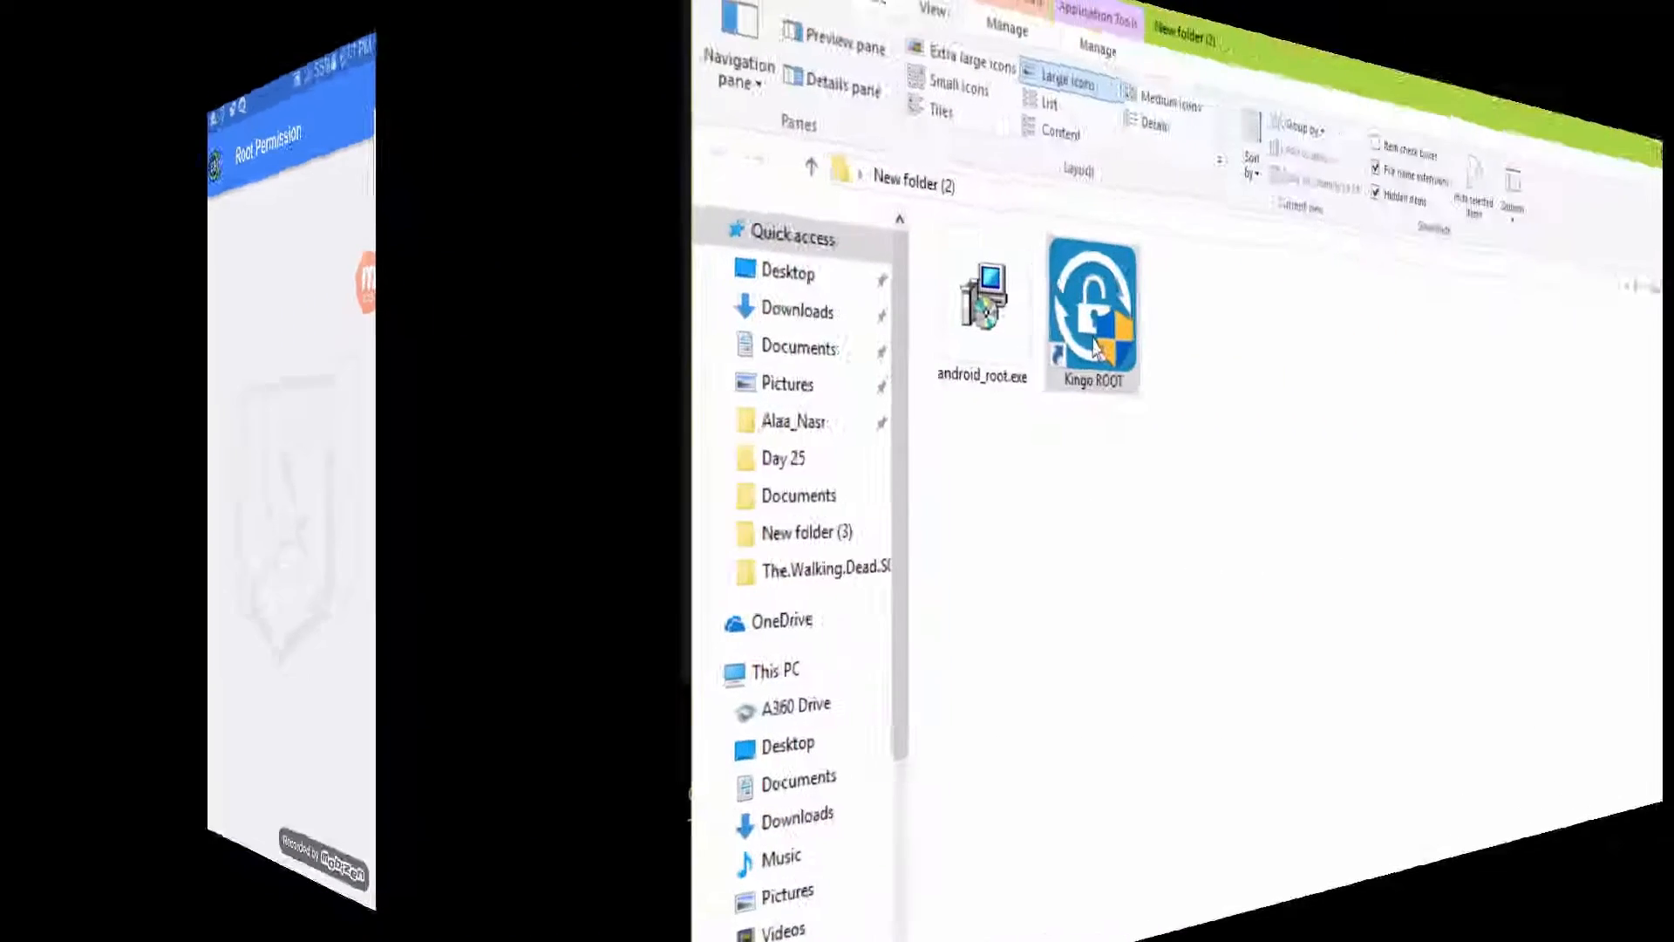
Relaunch Kingo ROOT and grant ADB shell superuser access on the phone
{"action": "double_click", "coordinate": [1090, 310]}
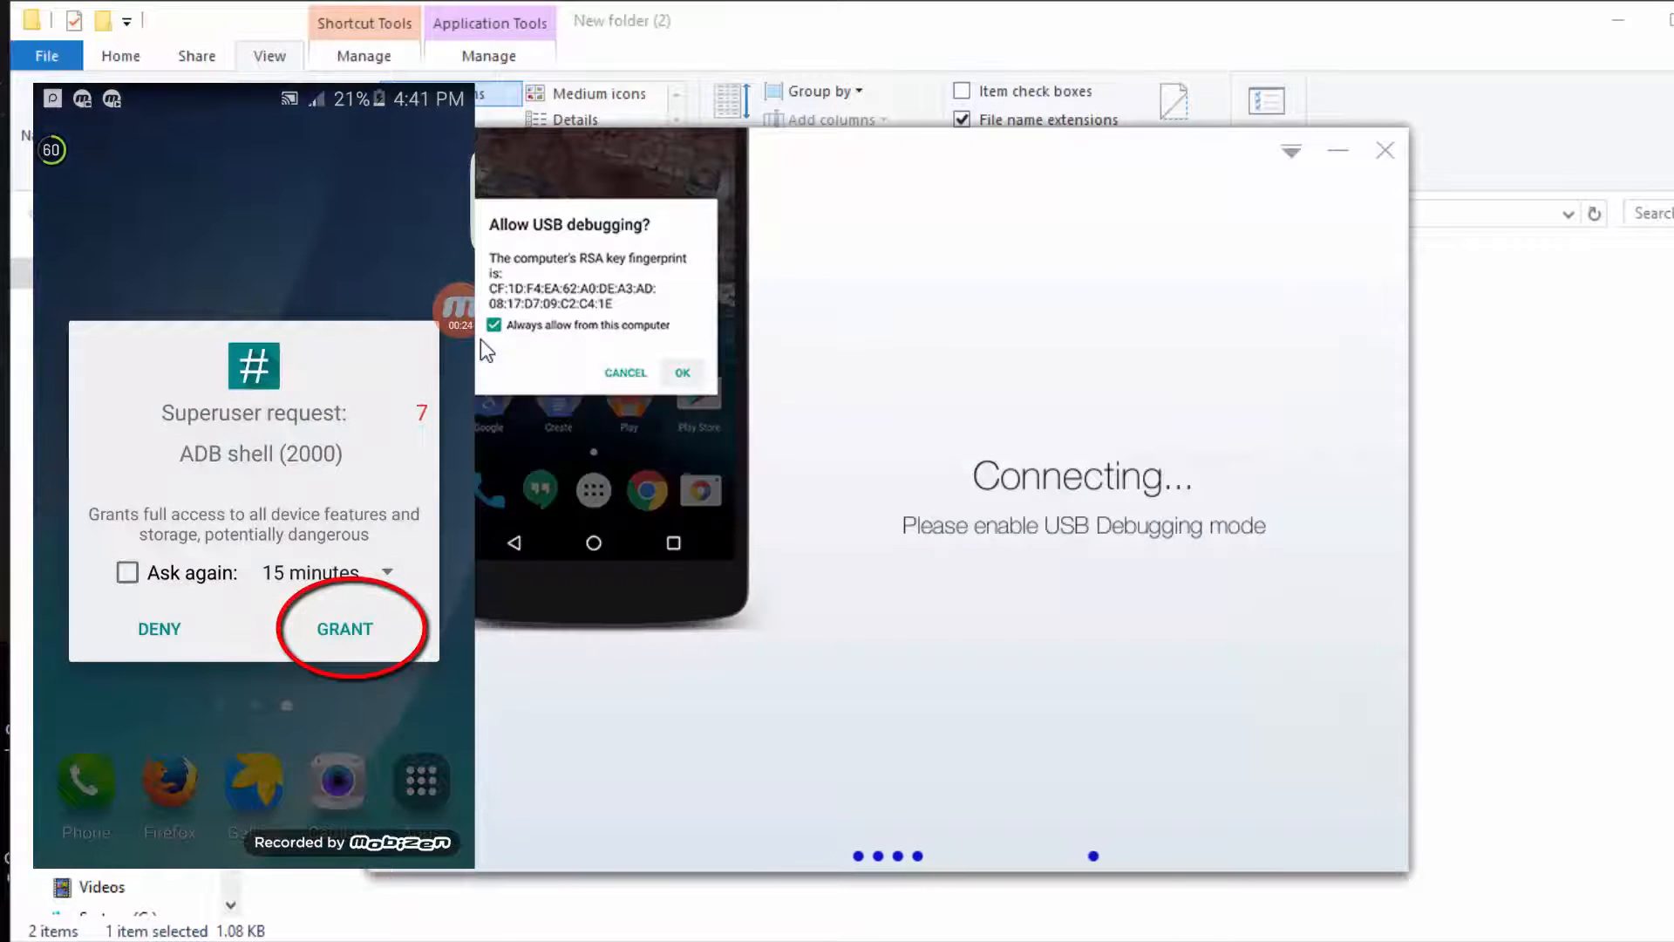
{"action": "left_click", "coordinate": [345, 628]}
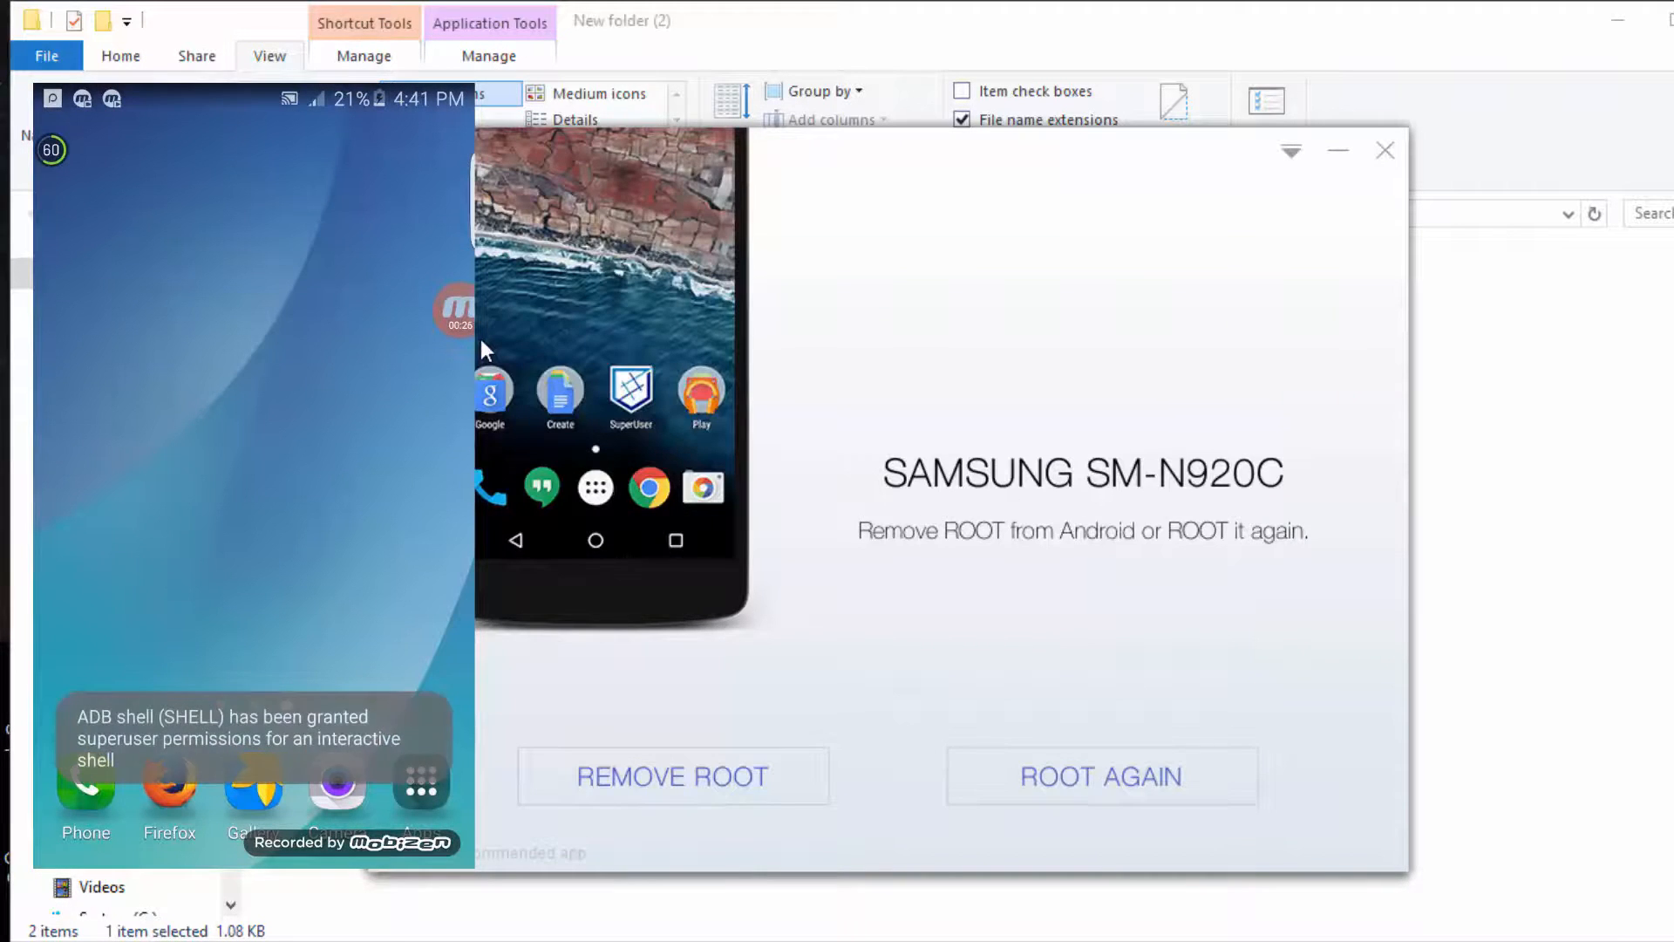